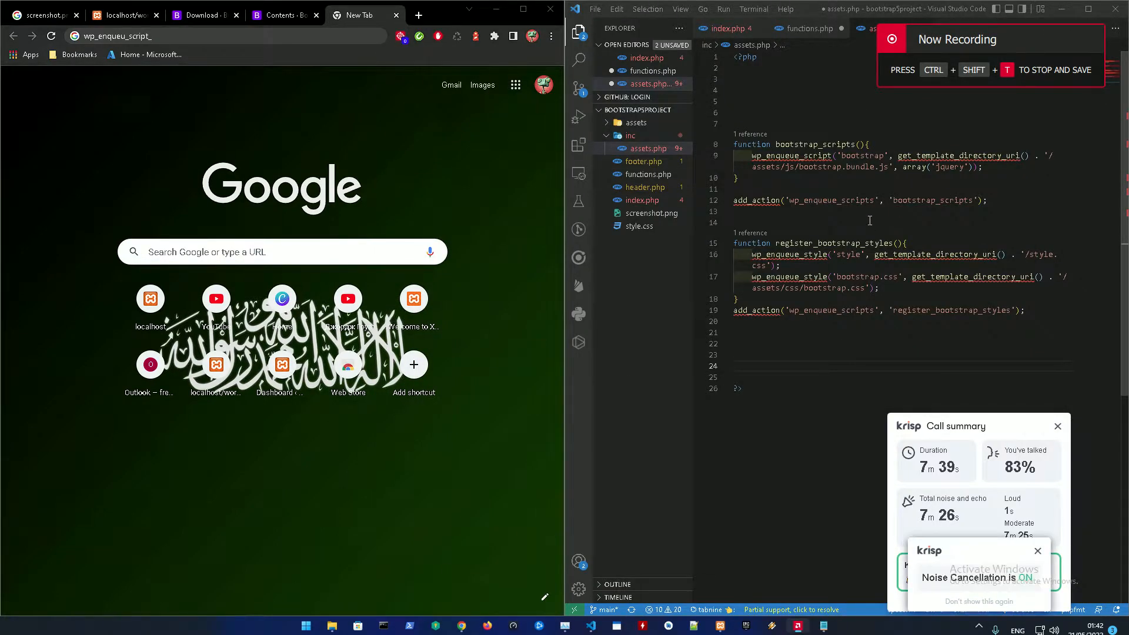
Search for wp_enqueue_script and reach its WordPress Code Reference page.
left_click(216, 37)
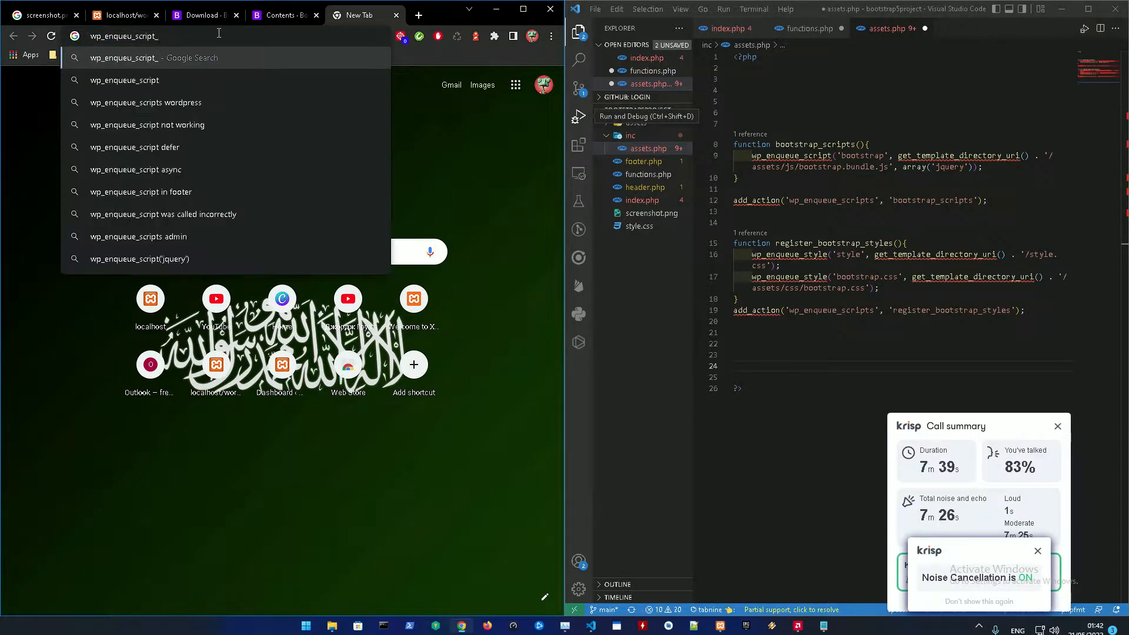
type("e")
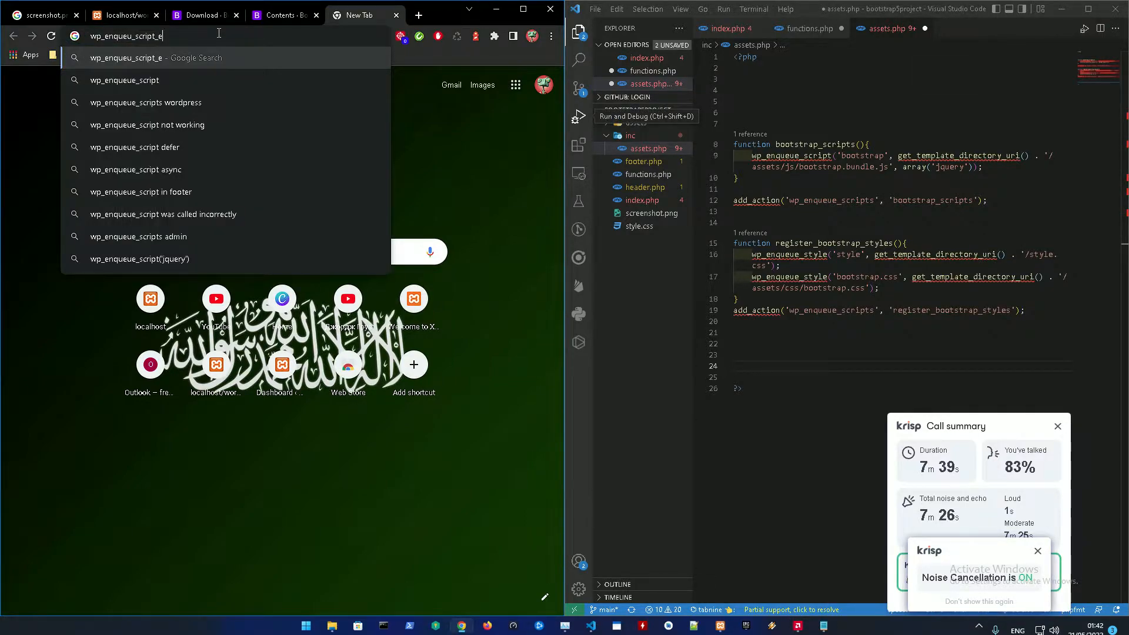
key("Return")
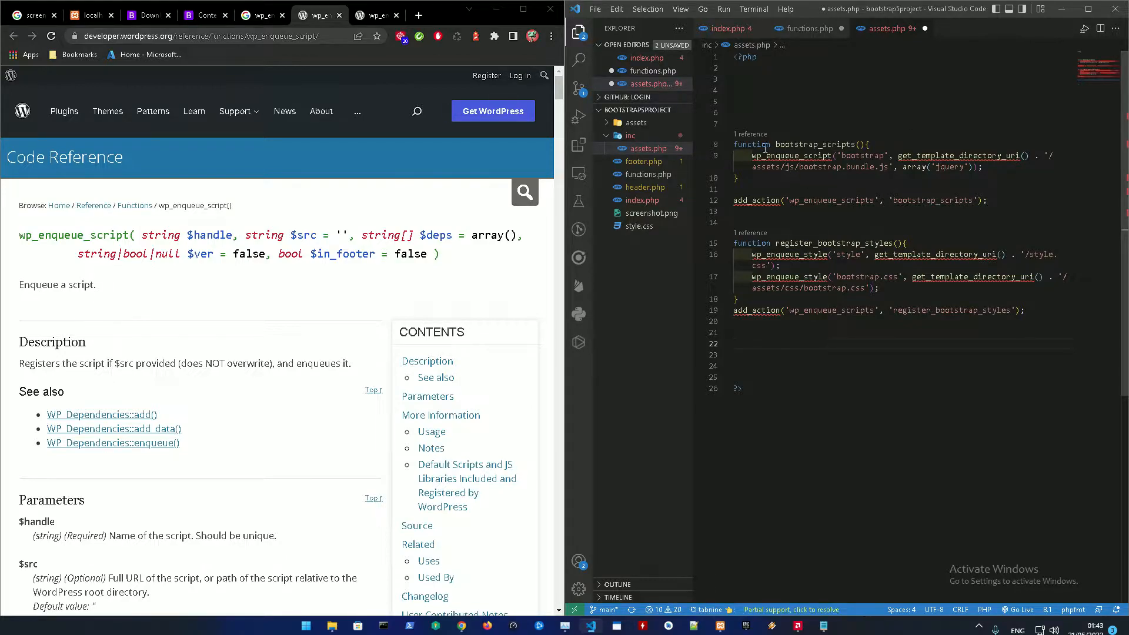
Declare an empty andgo_theme_scripts() function in assets.php.
type("function")
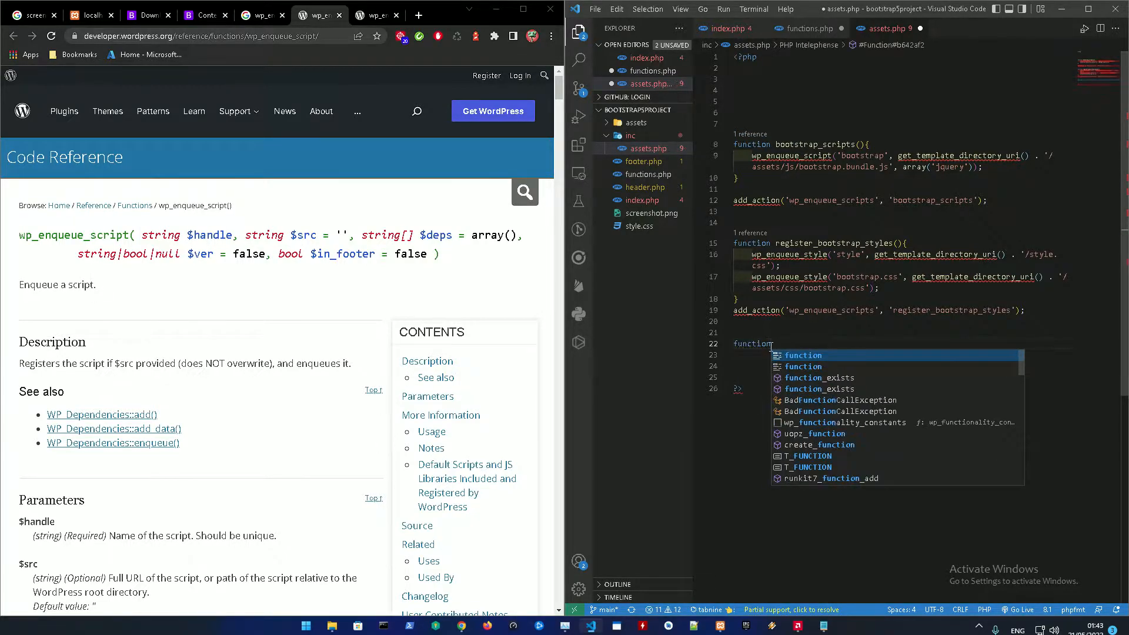
key("Escape")
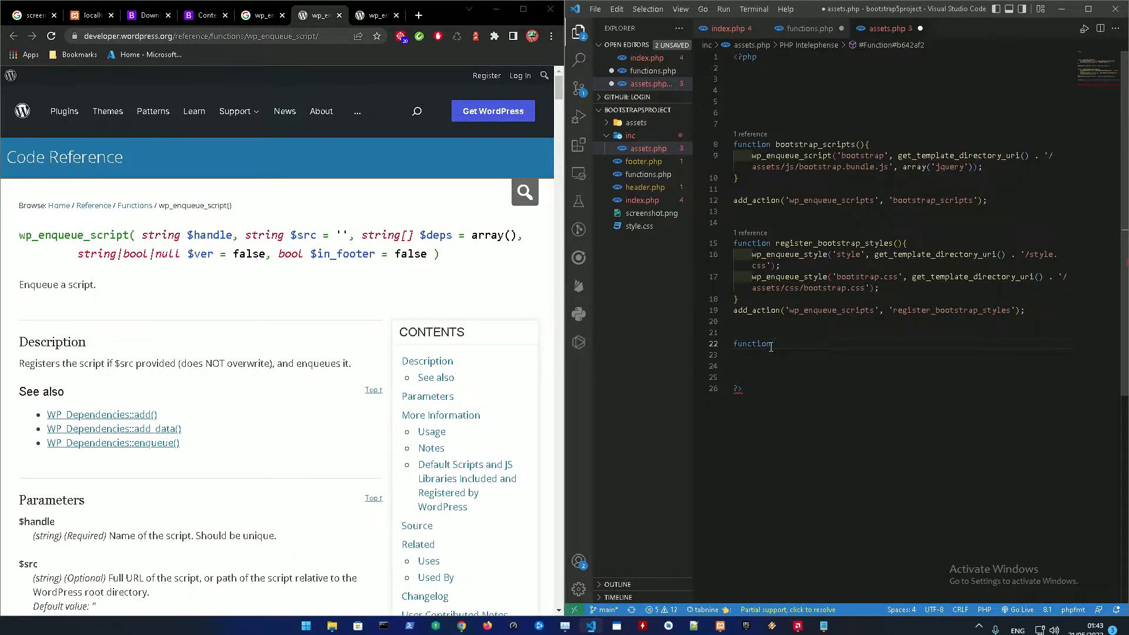
type("andgob")
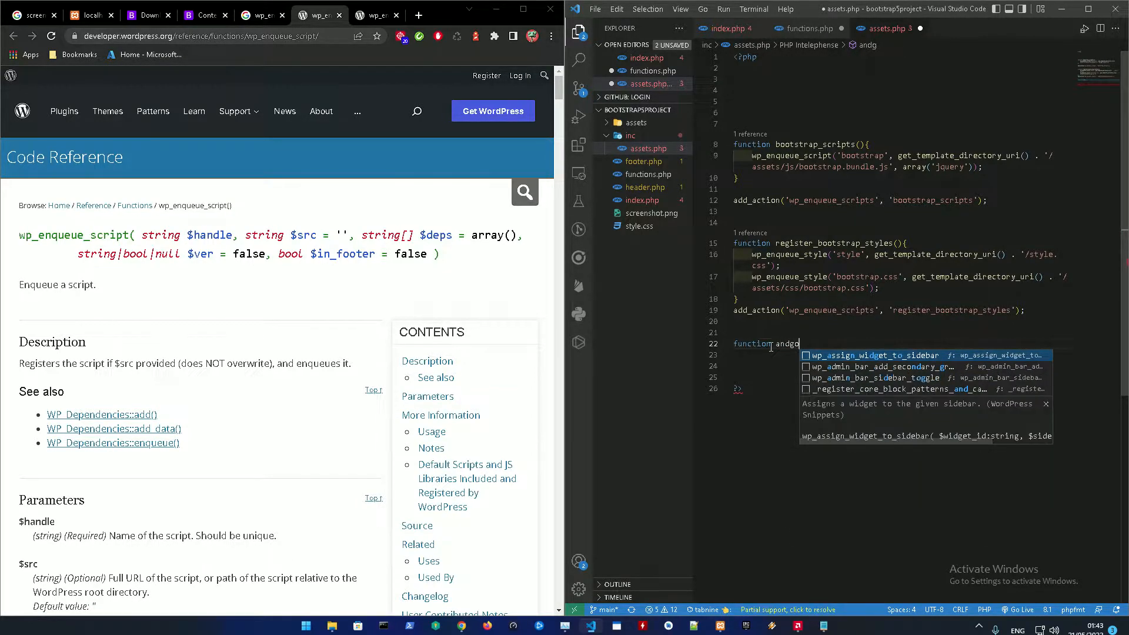
type("o_theme_scripts")
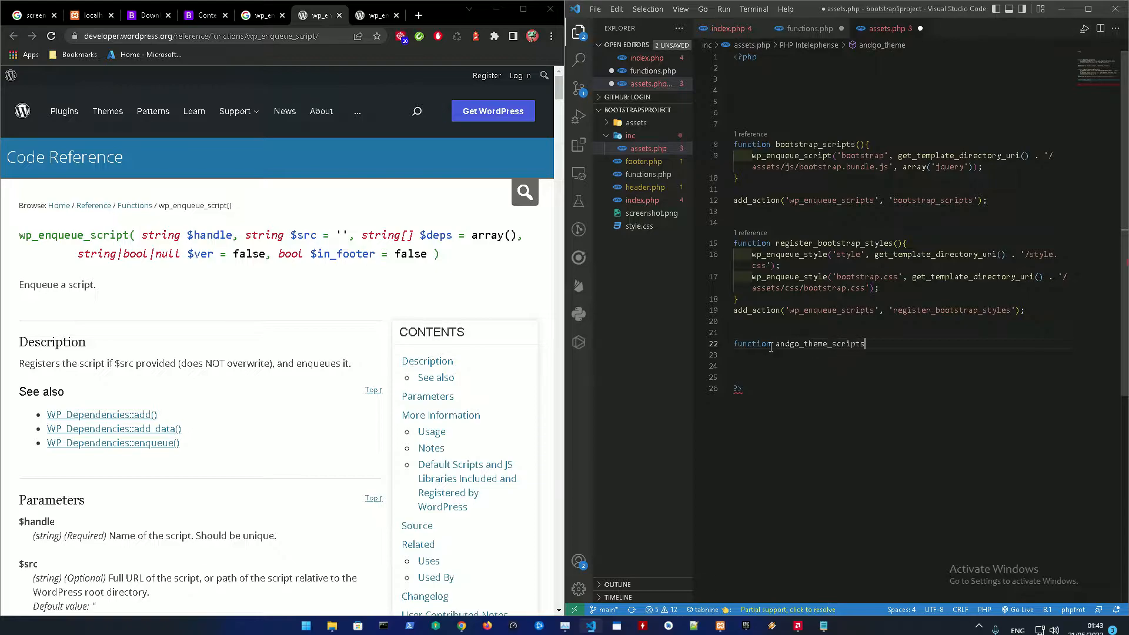
type("(){")
type("add_action(")
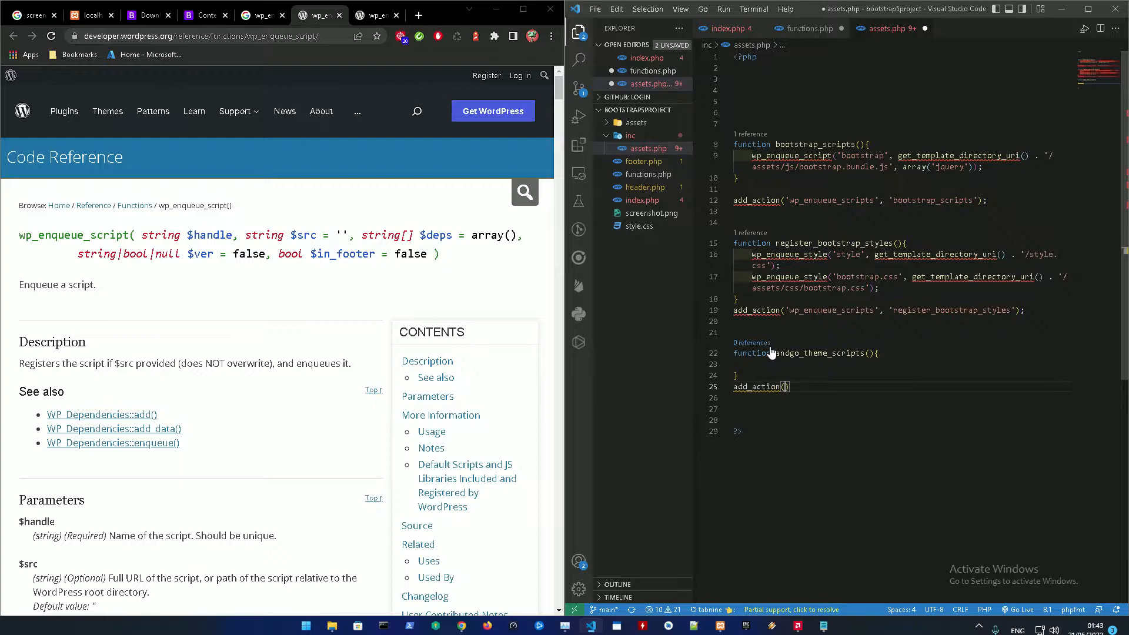
Hook it with add_action('wp_enqueue_scripts', 'andgo_theme_scripts').
type("'wp_enqueue_scripts'")
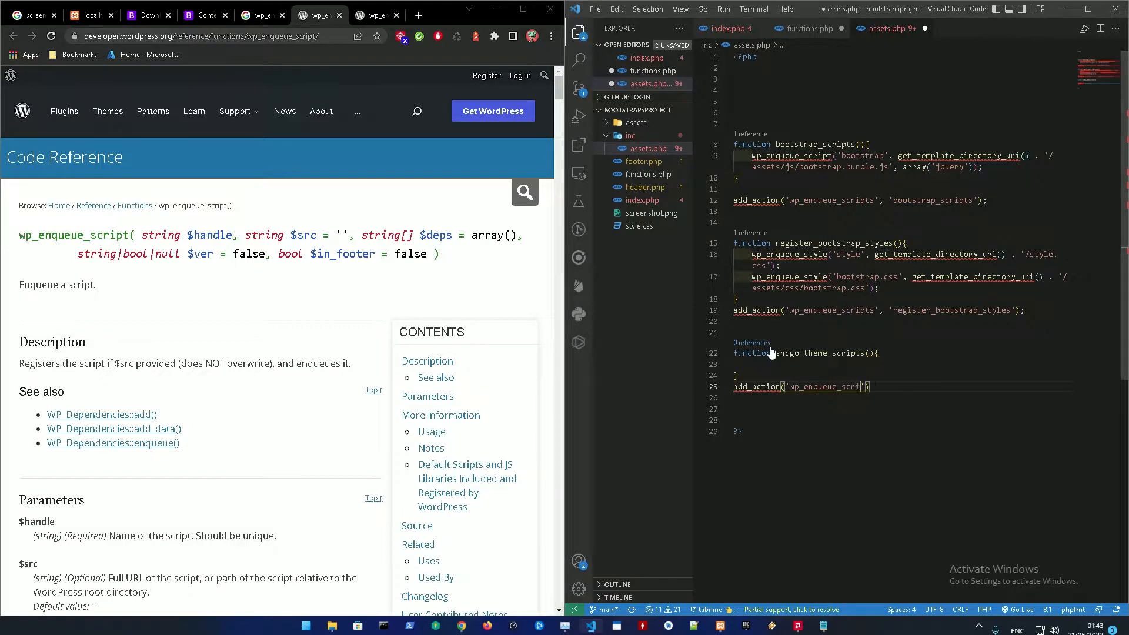
type("pts'")
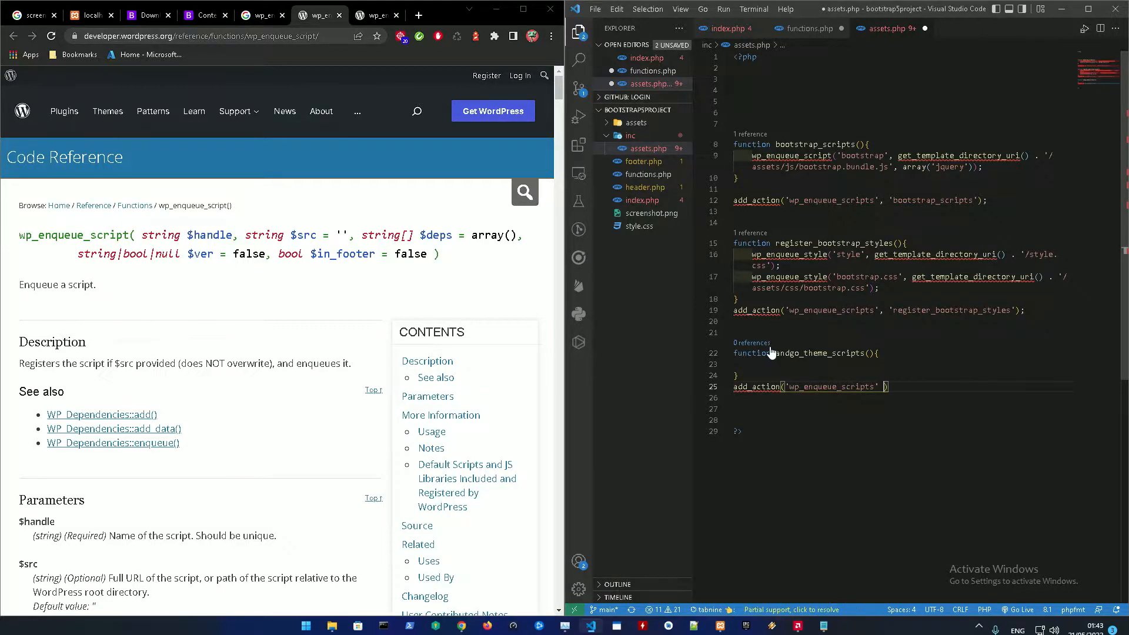
type("''")
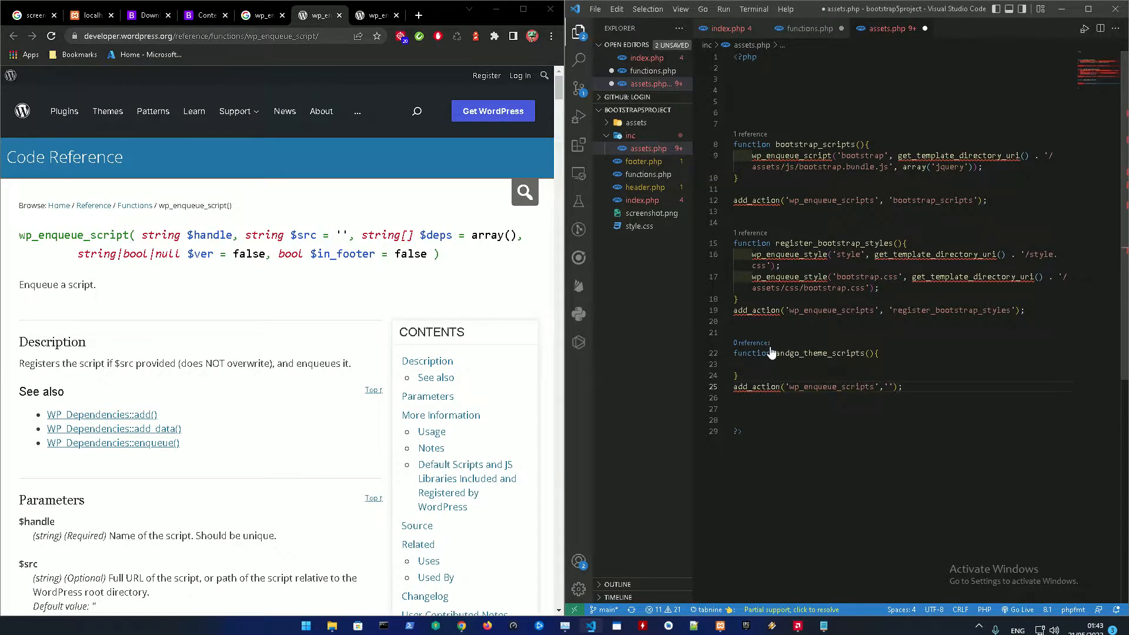
double_click(814, 353)
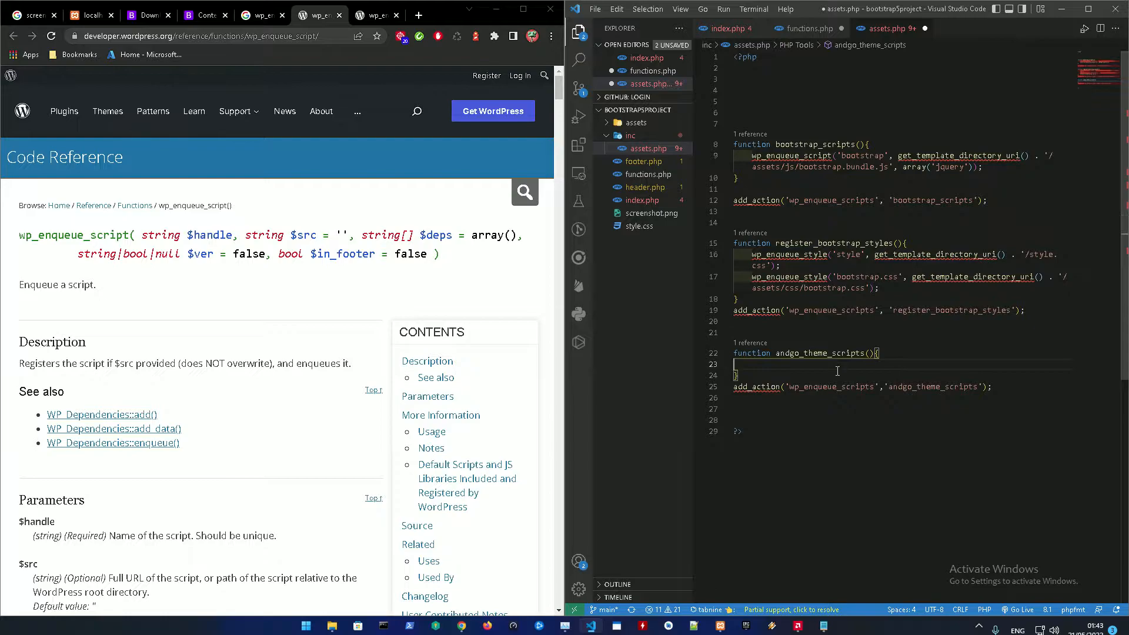
Enqueue get_template_directory_uri() . '/assets/js/bootstrap.bundle.js' inside andgo_theme_scripts.
type("wp_enqueue_scripts(")
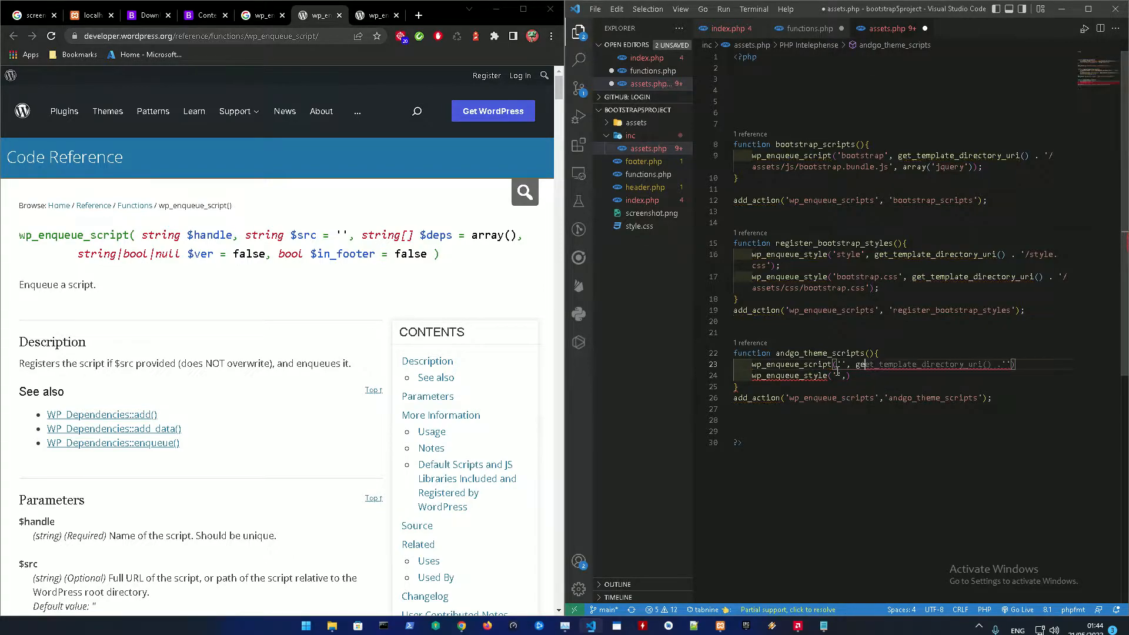
type("get_template_directory_uri(")
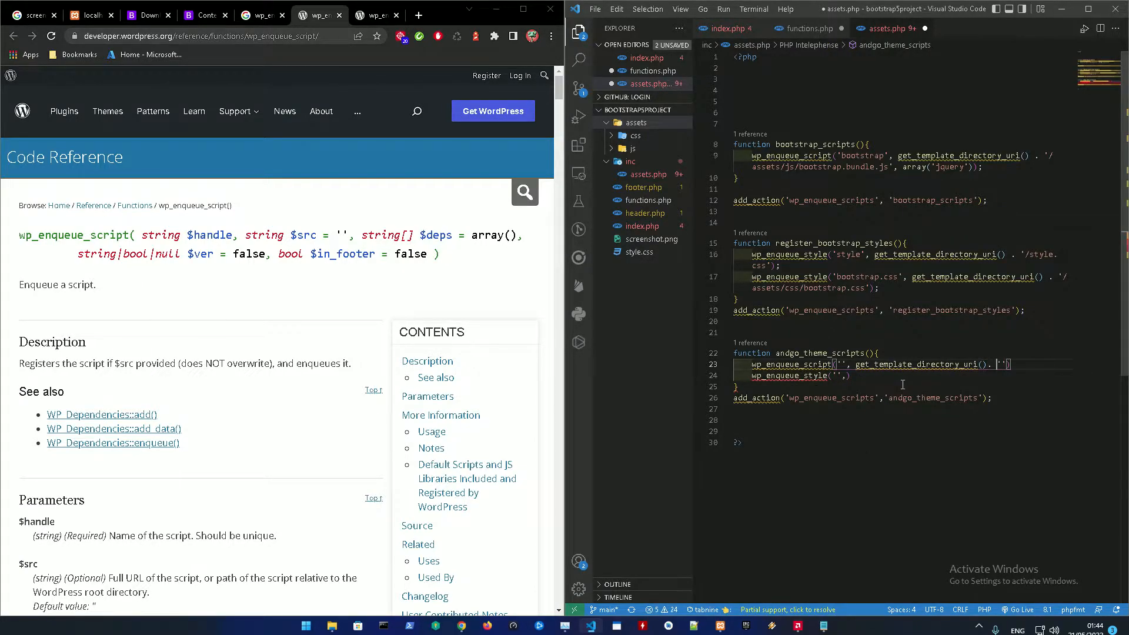
type("/a")
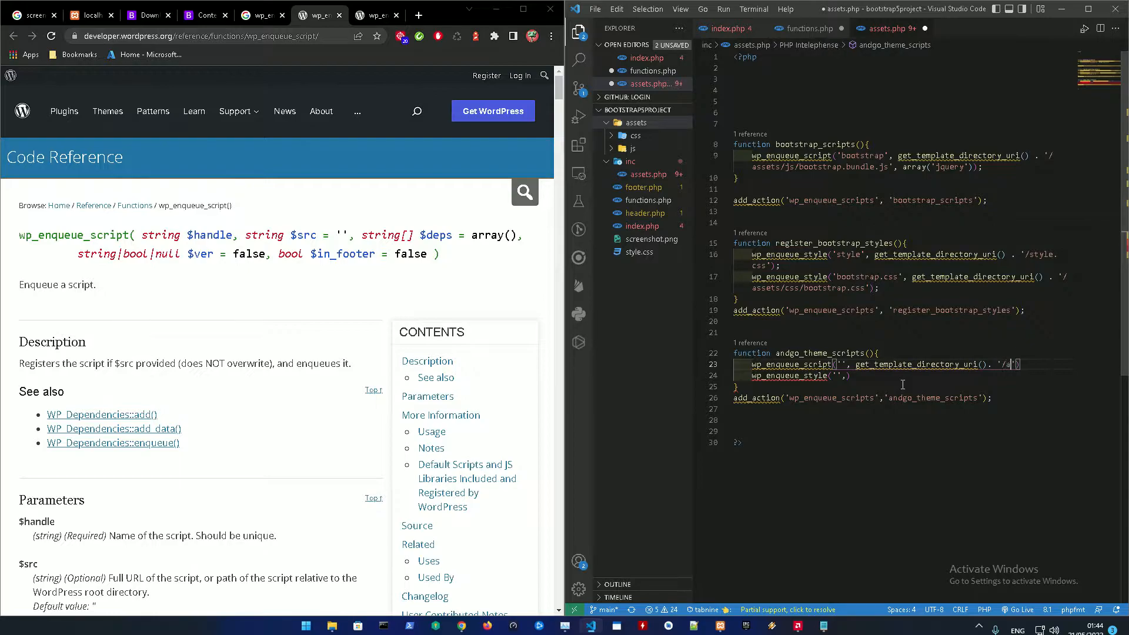
type("assets/css")
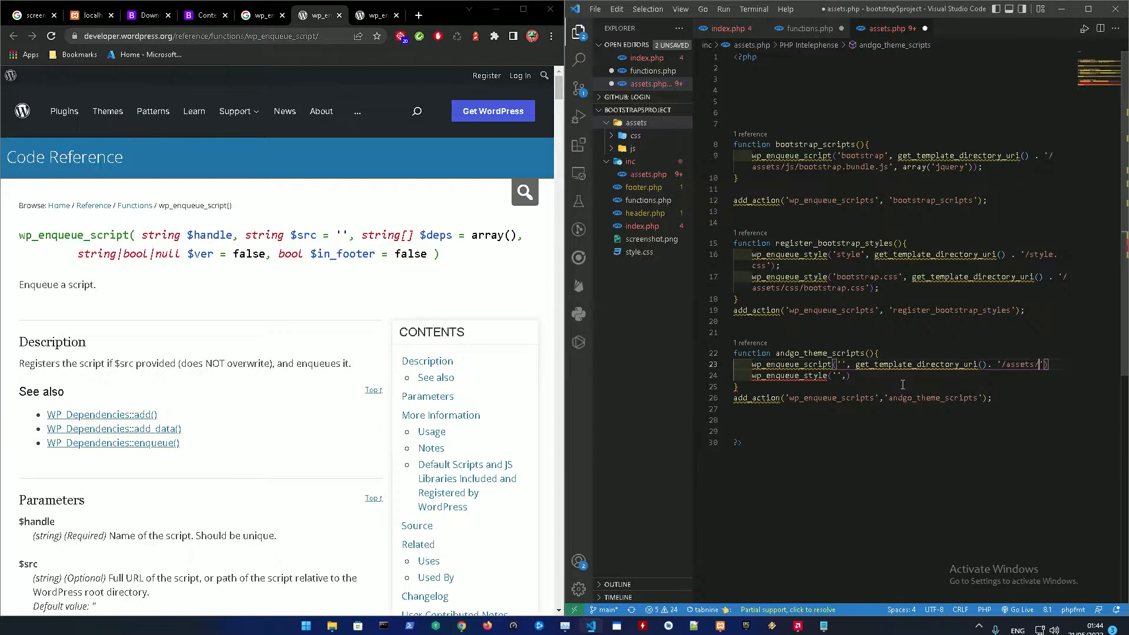
type("js/boot")
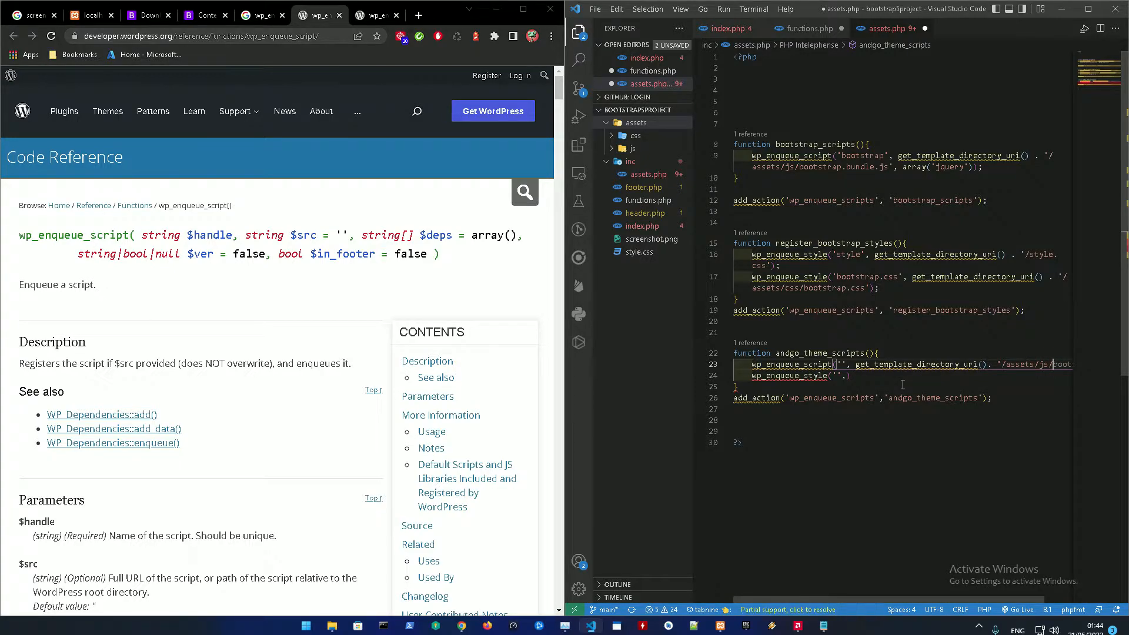
left_click(630, 148)
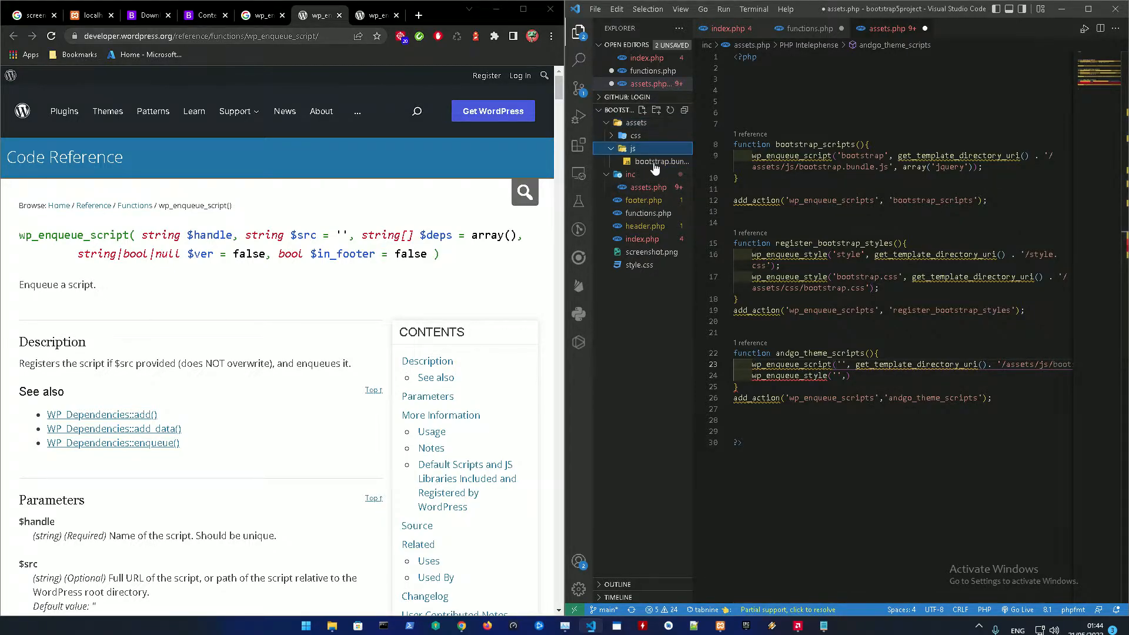
left_click(660, 162)
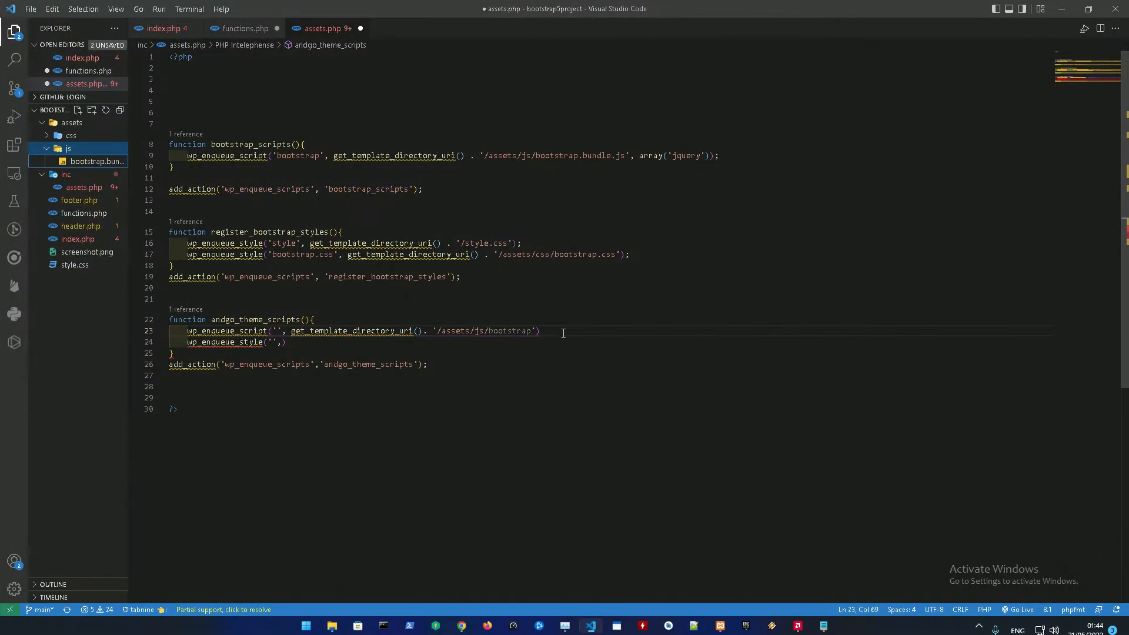
type(".bundle.js")
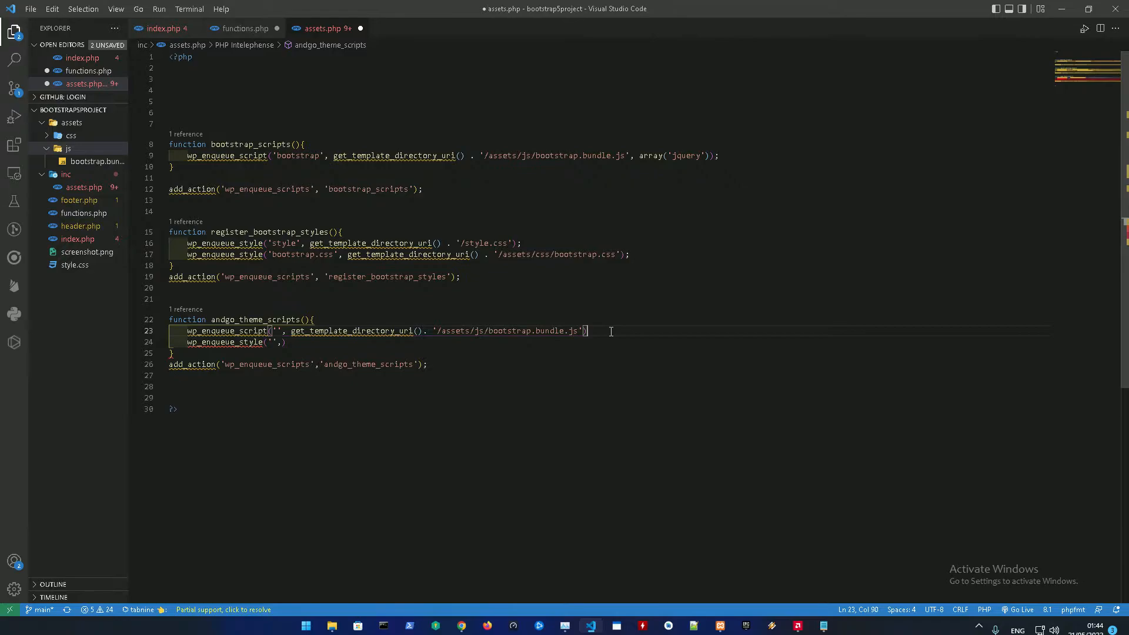
type(")")
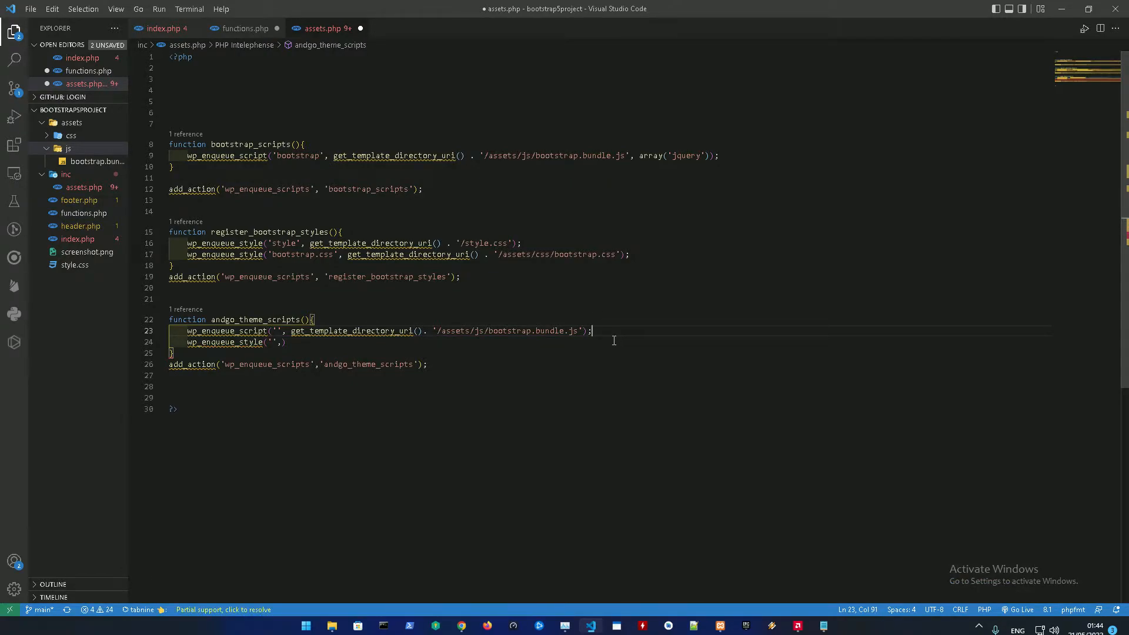
mouse_move(409, 345)
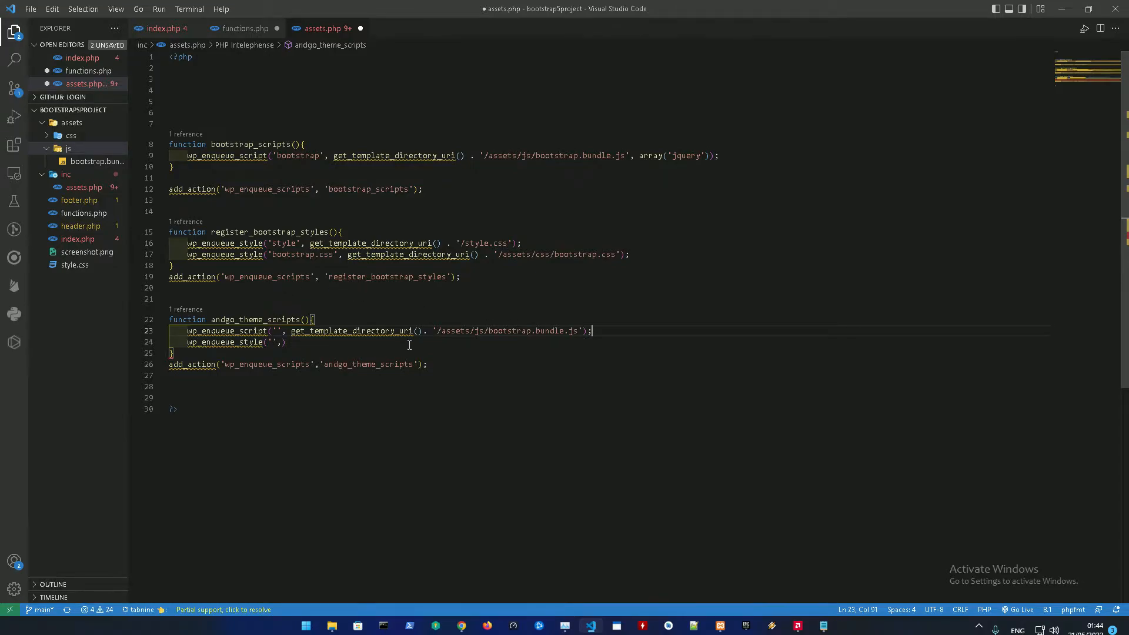
Use bootstrap.bundle.js as the script handle in the wp_enqueue_script call.
double_click(533, 331)
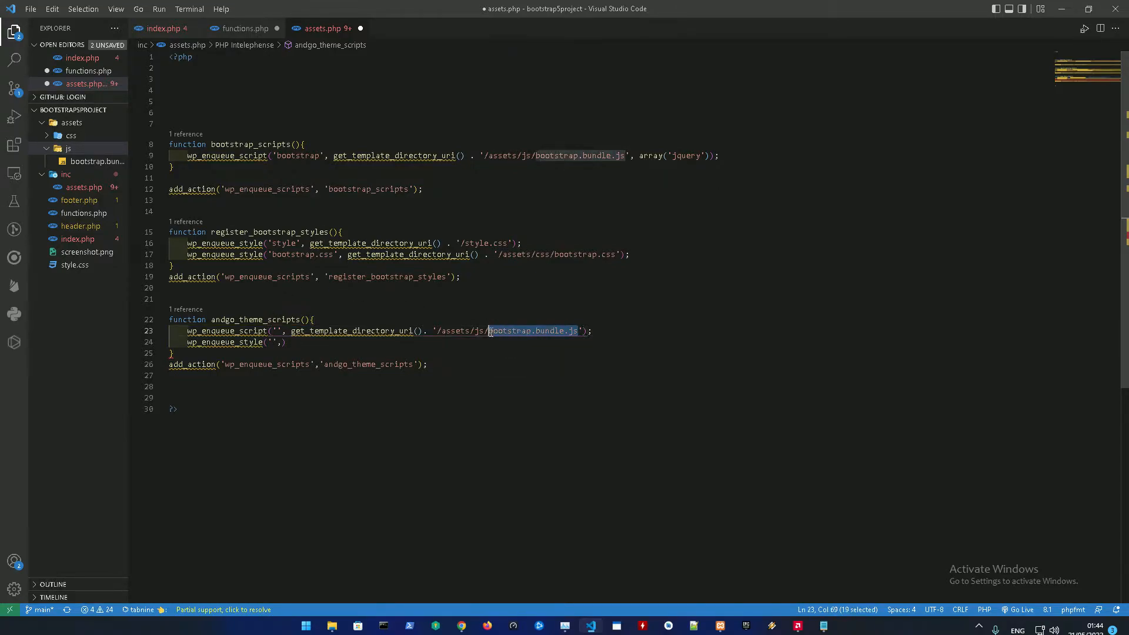
type("bootstrap.bundle.js")
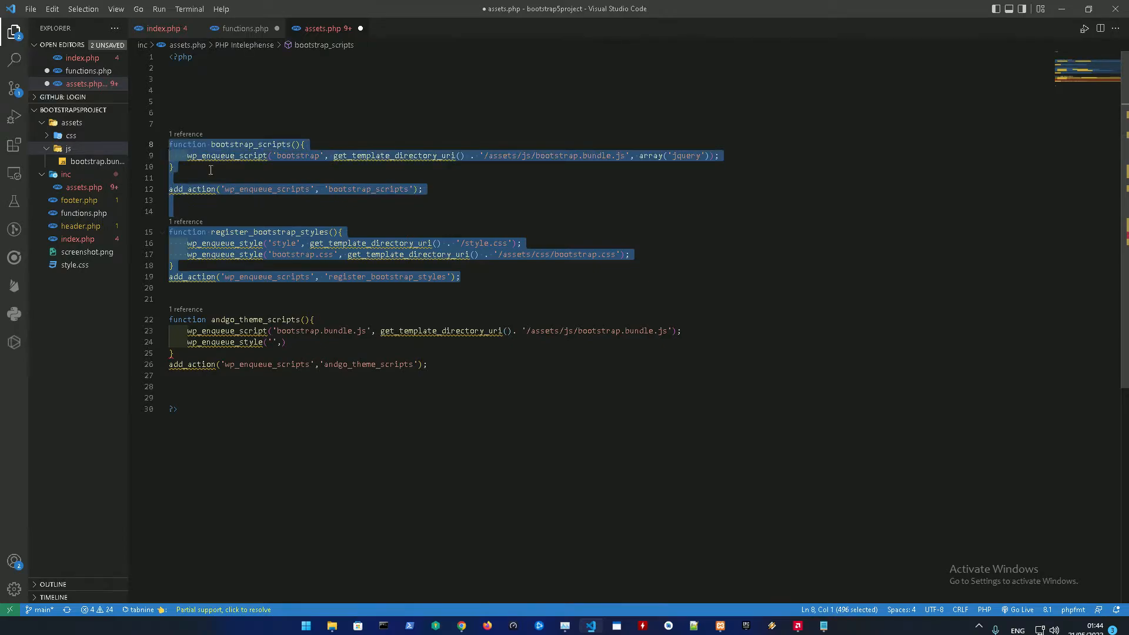
key("Delete")
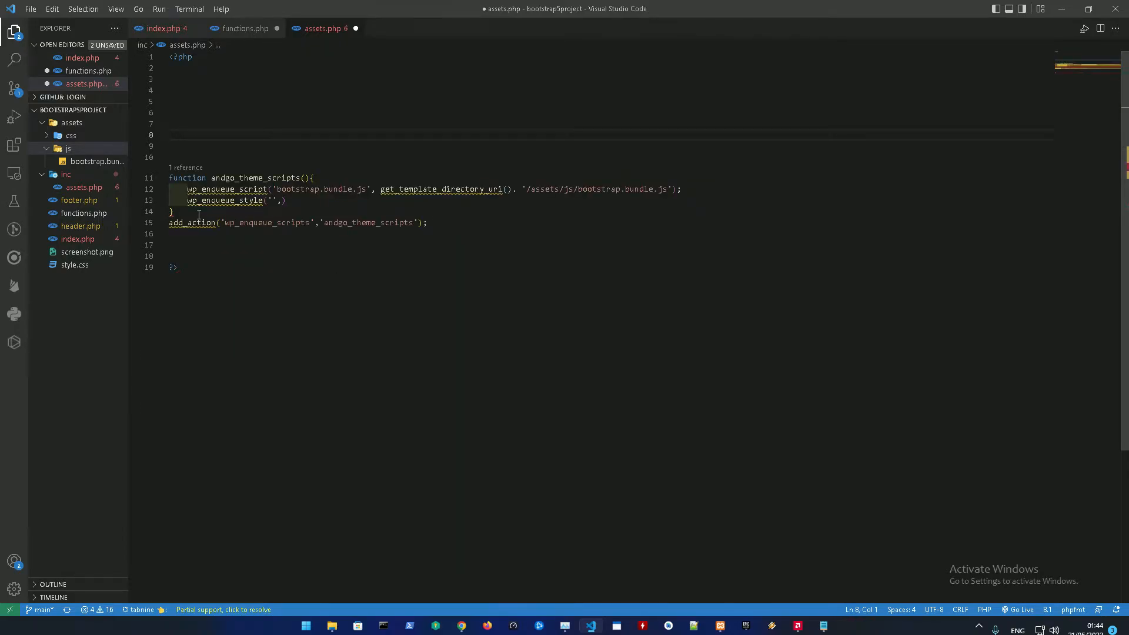
key("enter")
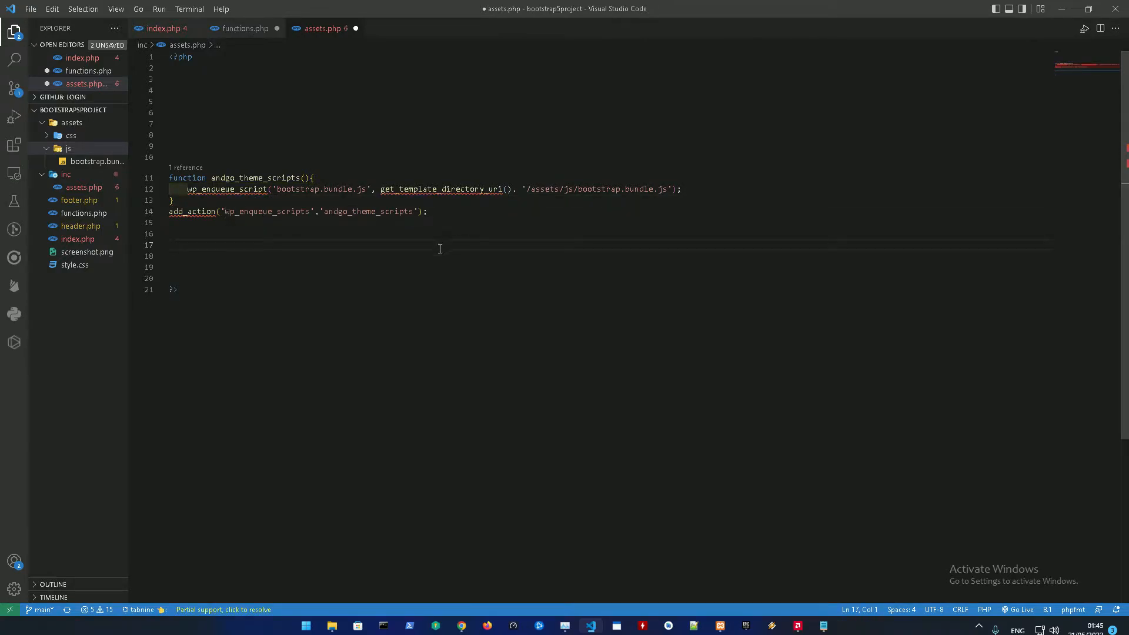
Start an andgo_theme_styles function with wp_enqueue_style handles bootstrap.css and style.css.
type("function")
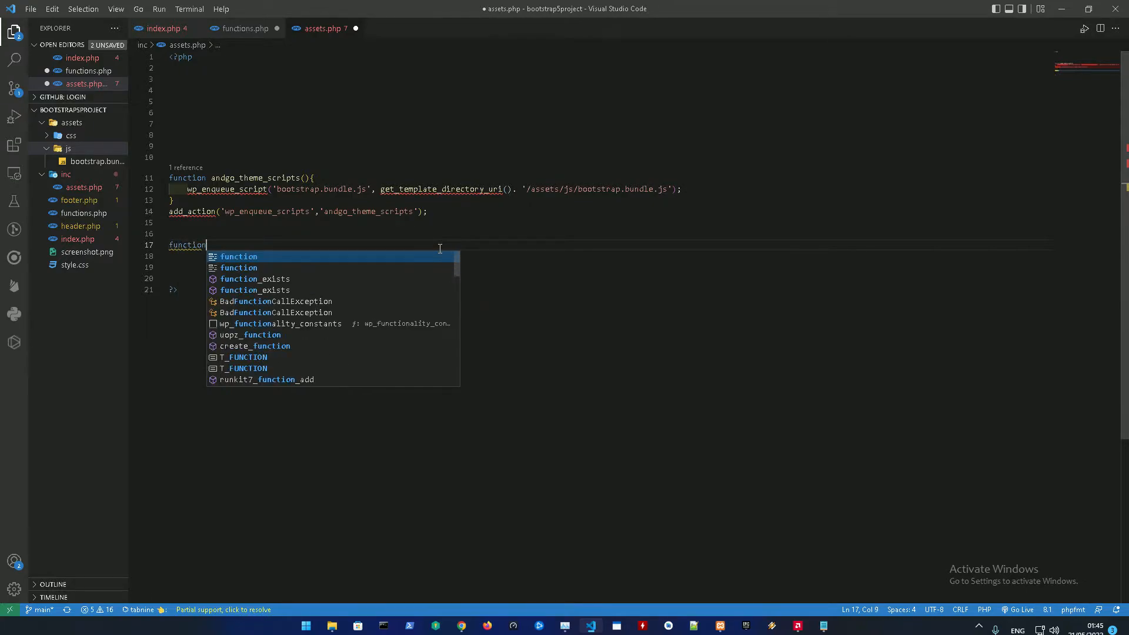
type("andgo_theme_scripts")
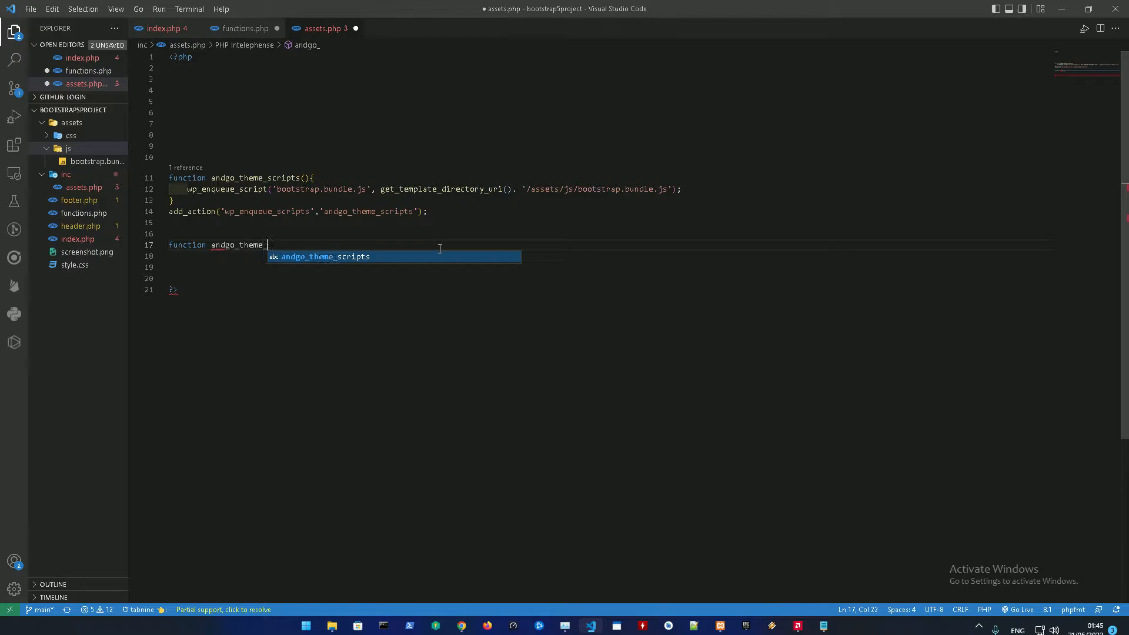
type("styles(){")
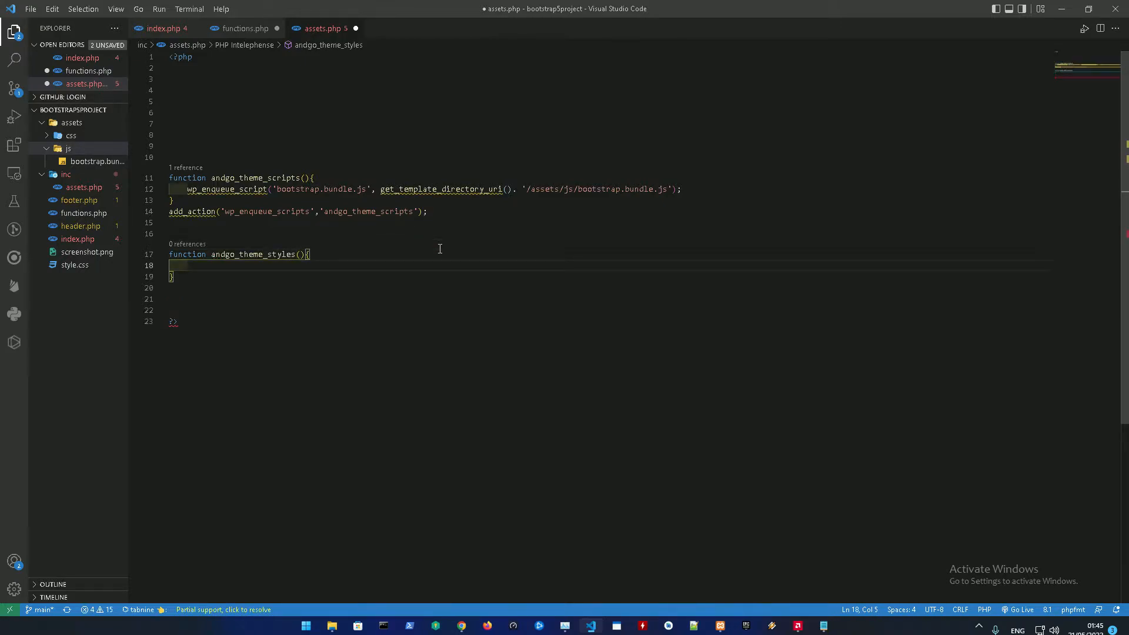
type("wp_enqueue_style(")
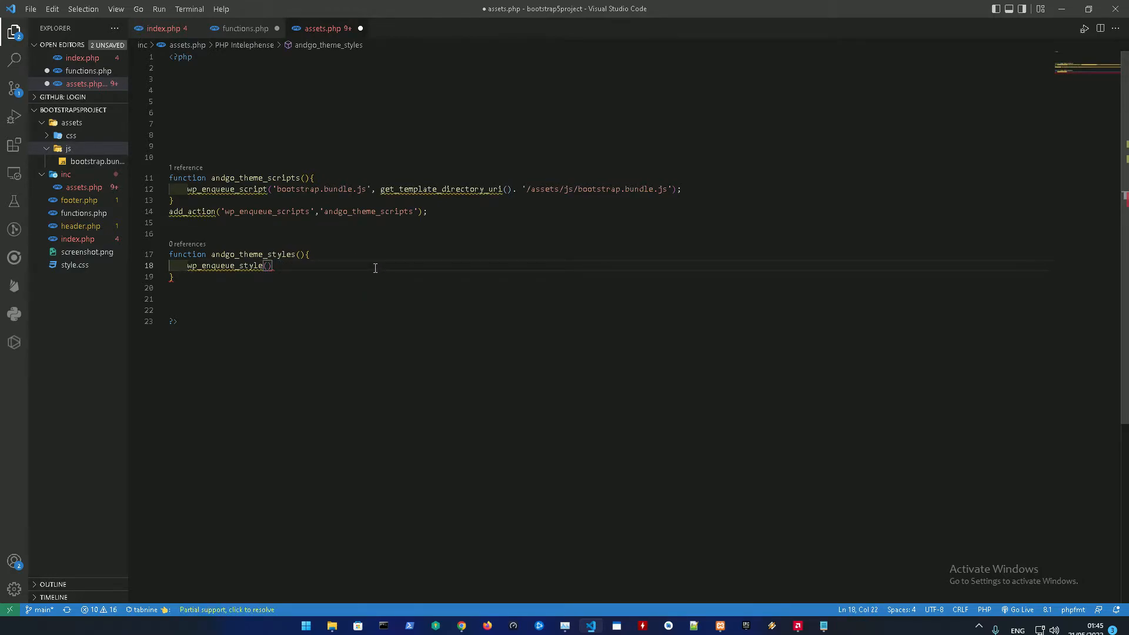
type("''")
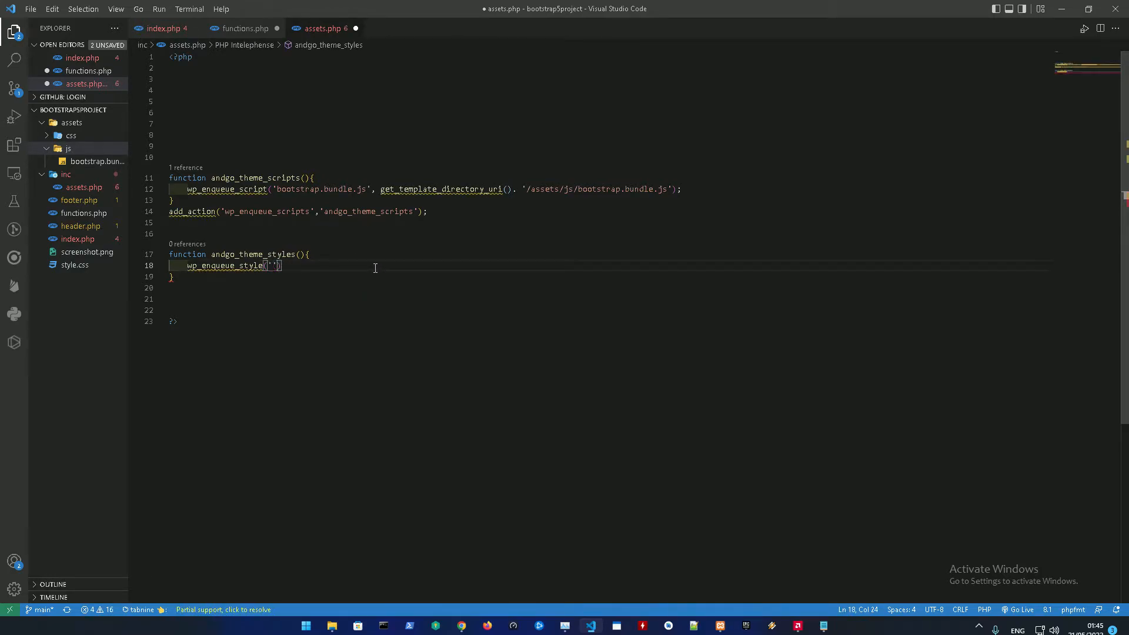
type(",")
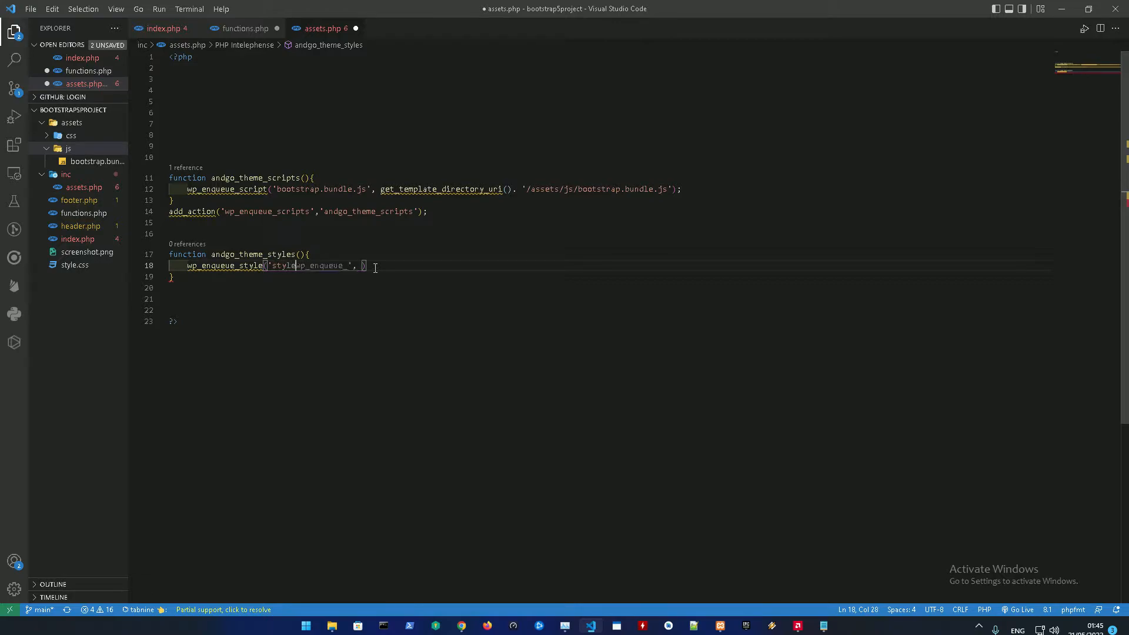
type("style.css")
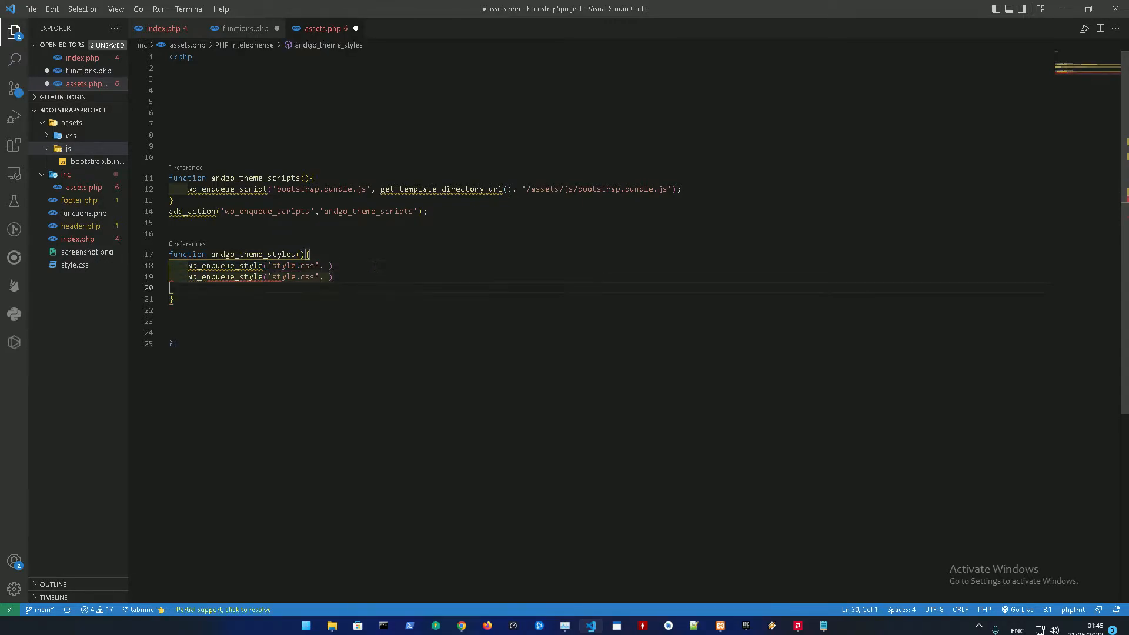
double_click(293, 277)
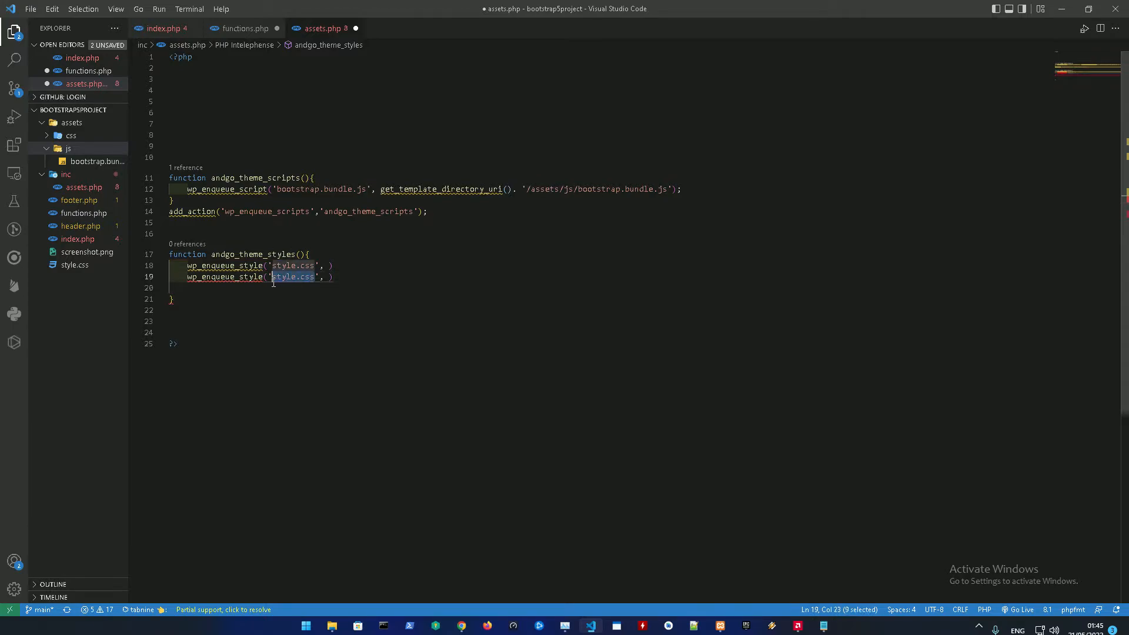
type("bootstrap")
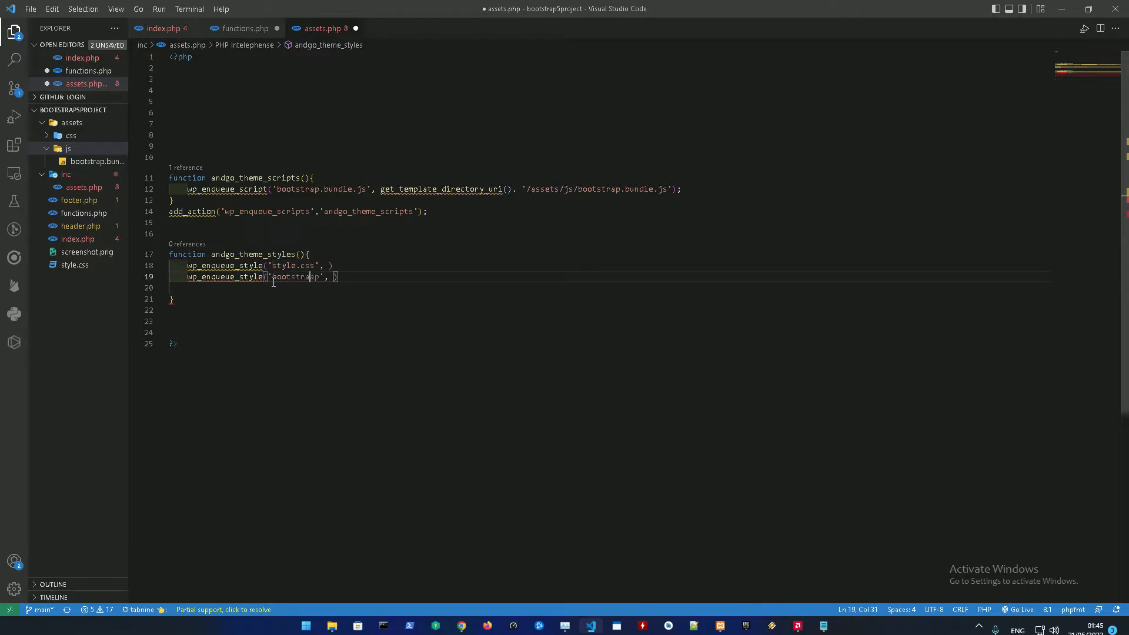
type(".css',")
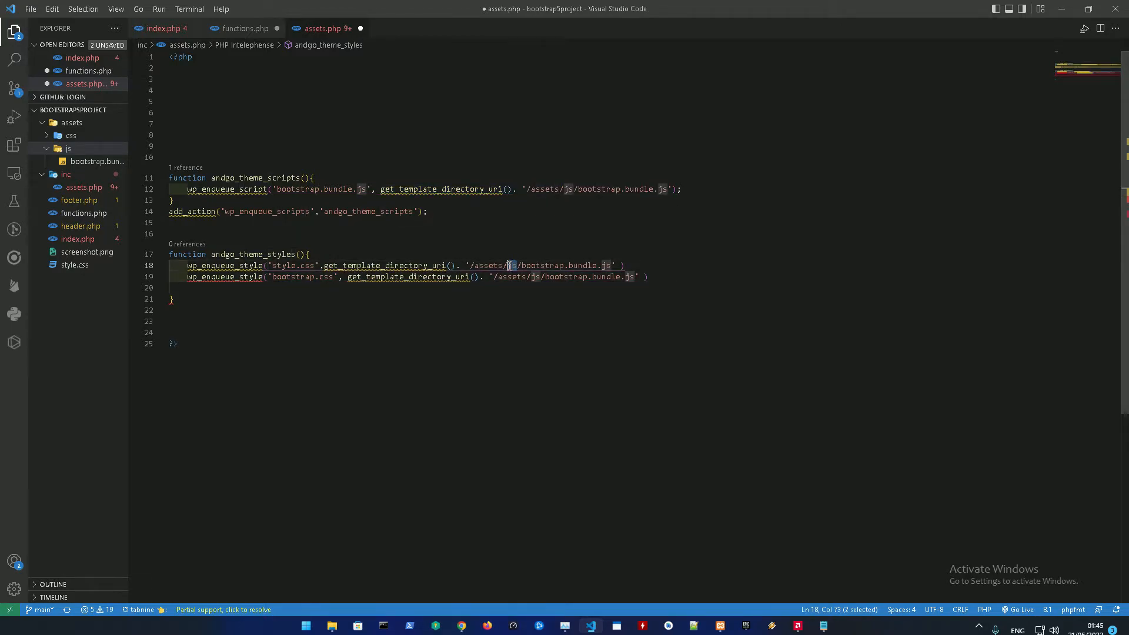
Point the two styles at /assets/css/bootstrap.css and /style.css via get_template_directory_uri().
type("css")
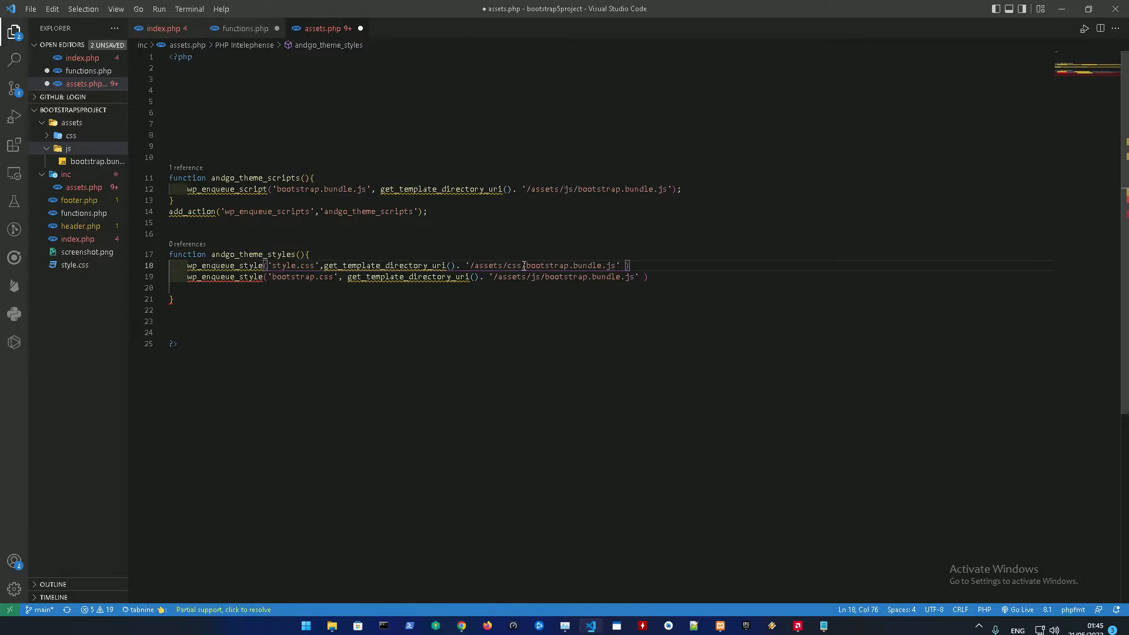
left_click(71, 135)
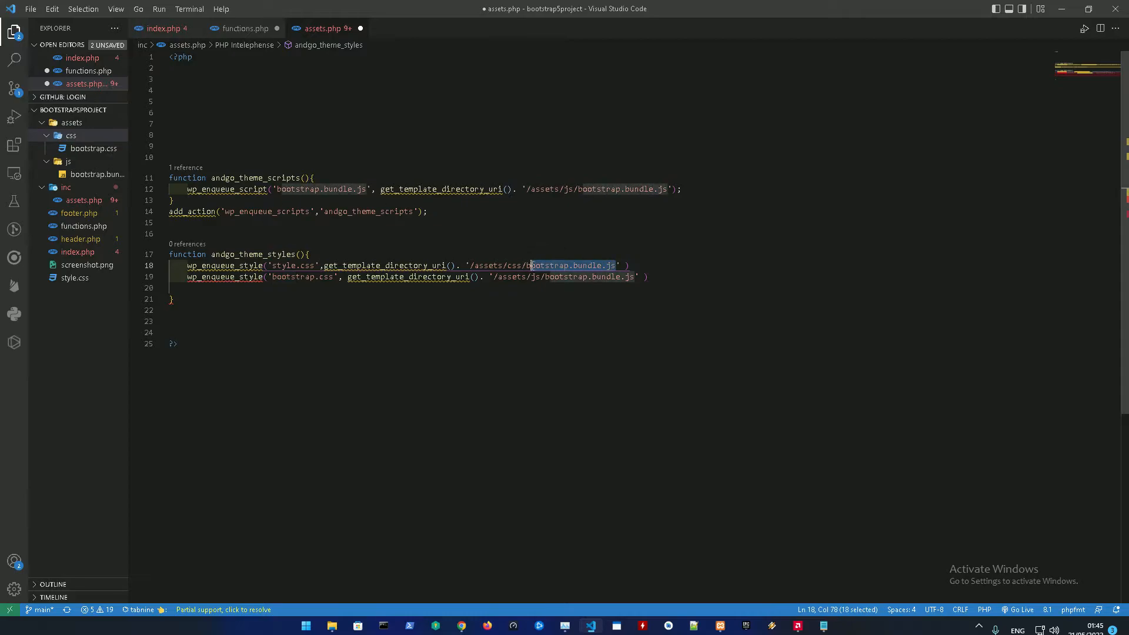
type("bootstrap.css', get_template_directory_uri().'")
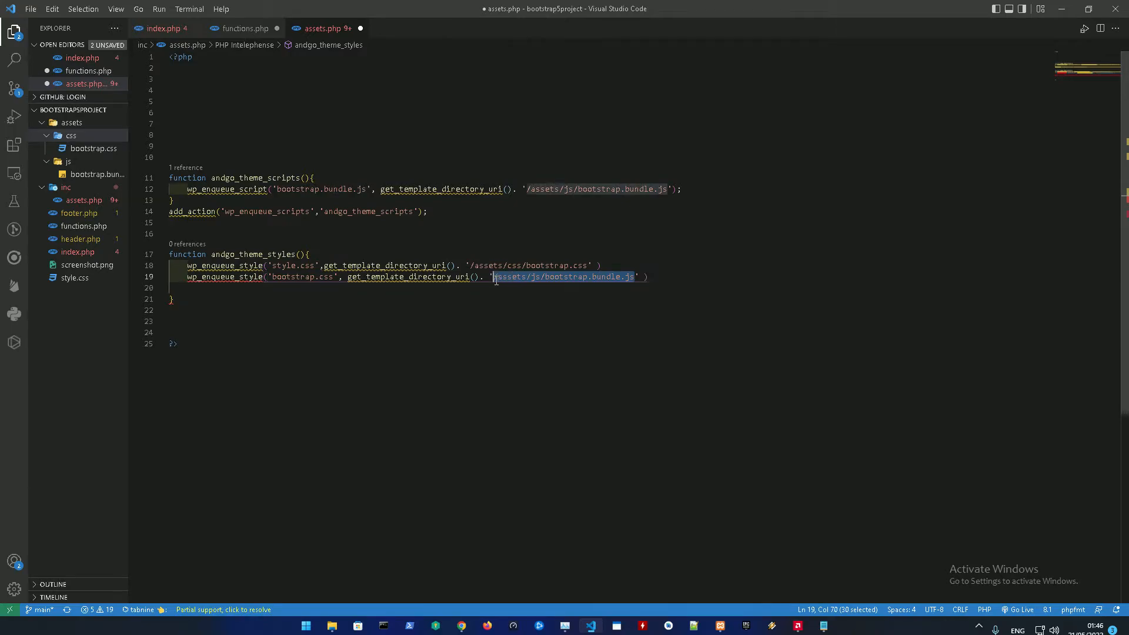
type("/style")
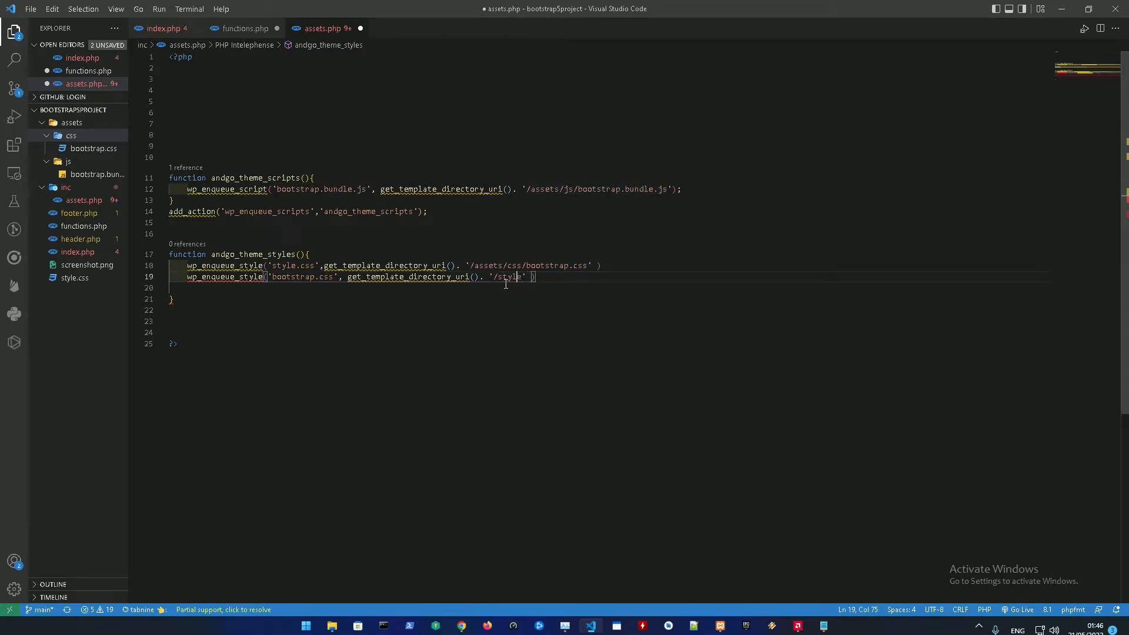
type(", get_template_directory_uri().'")
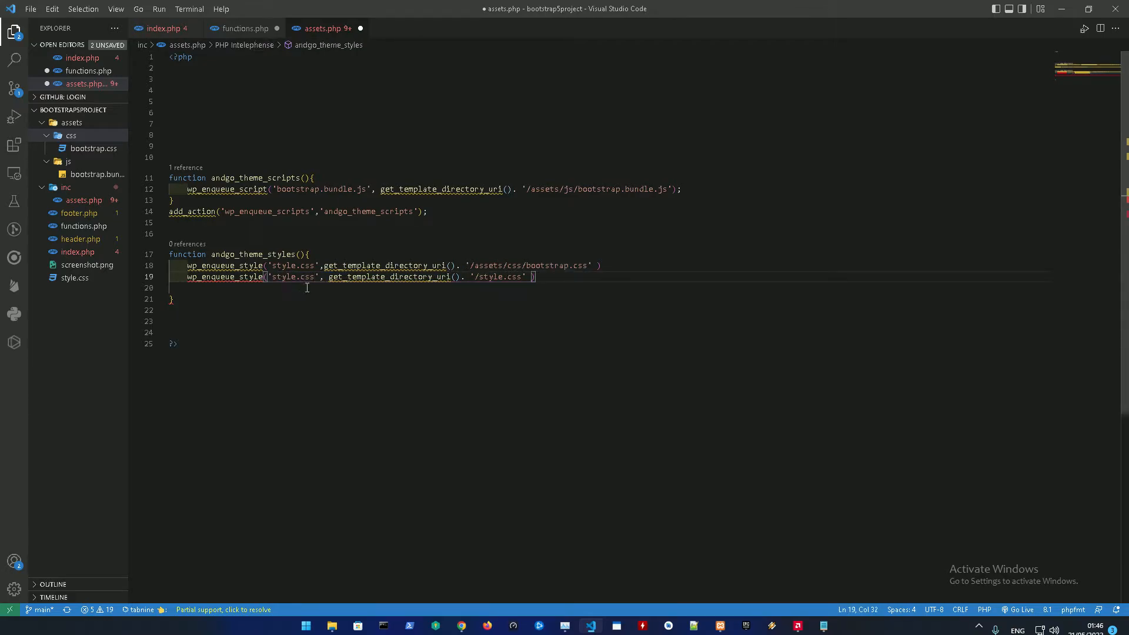
double_click(558, 266)
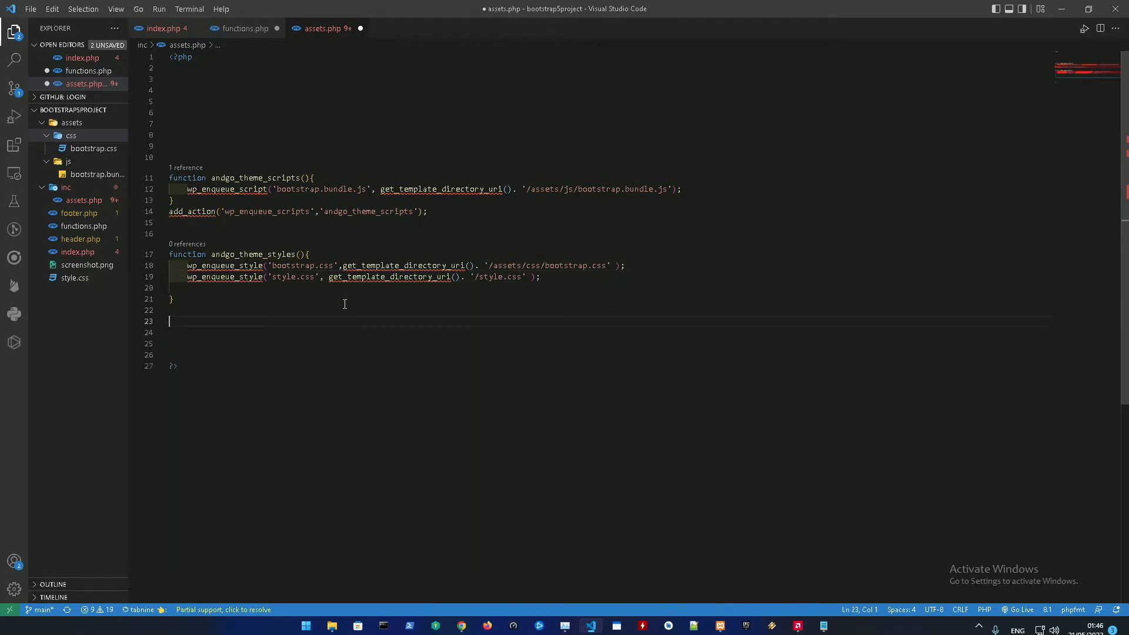
Hook it with add_action('wp_enqueue_scripts', 'andgo_theme_styles').
type("add_action('")
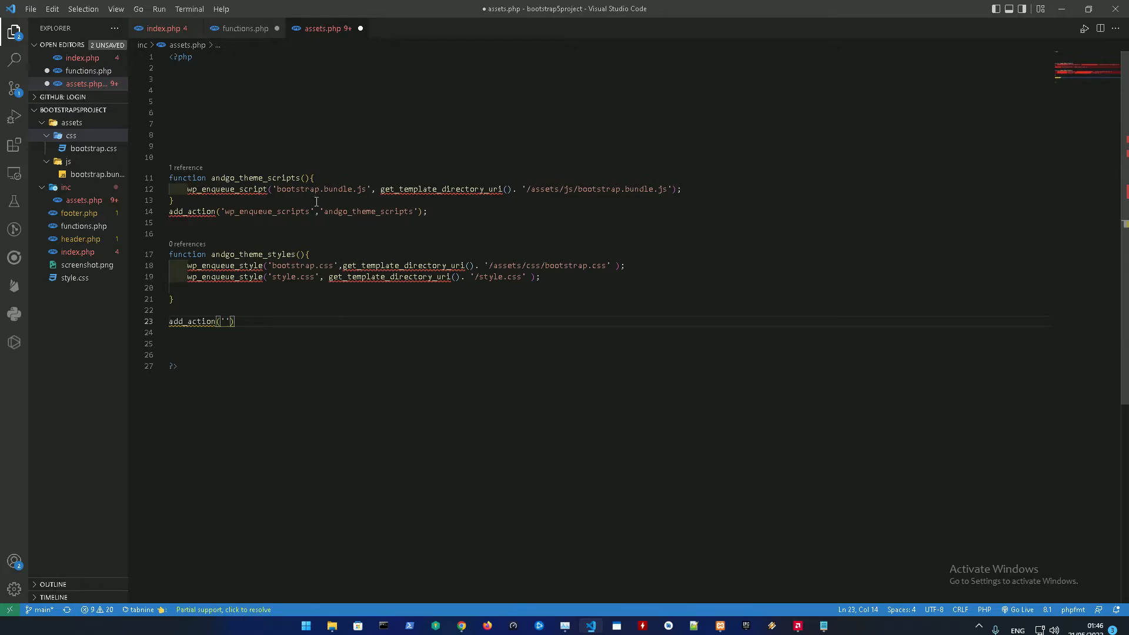
double_click(268, 210)
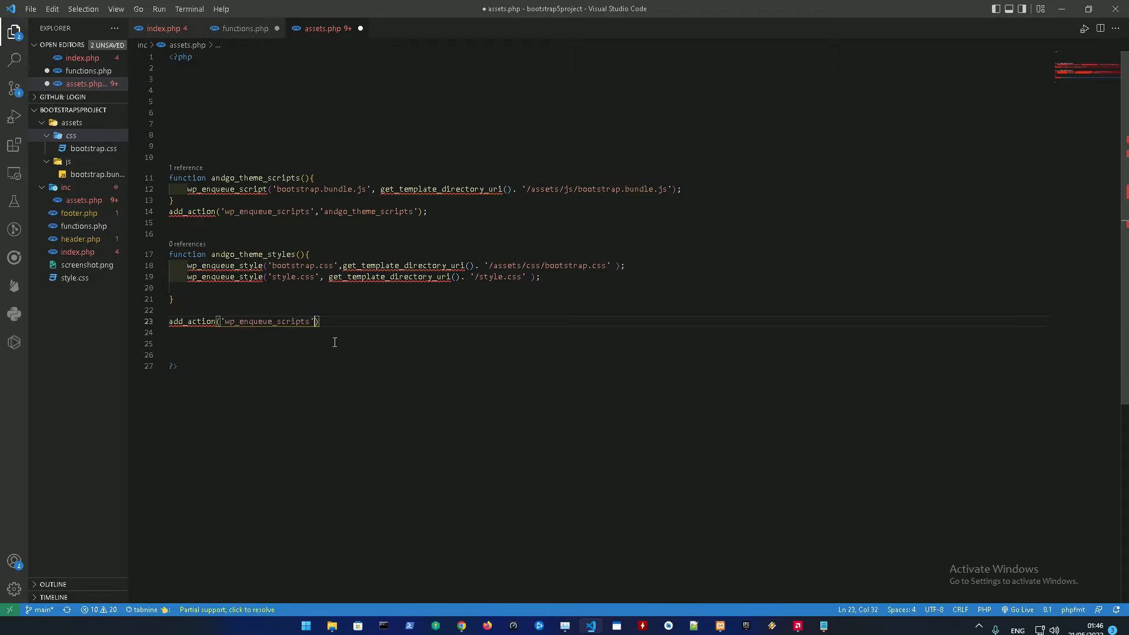
type(", ''")
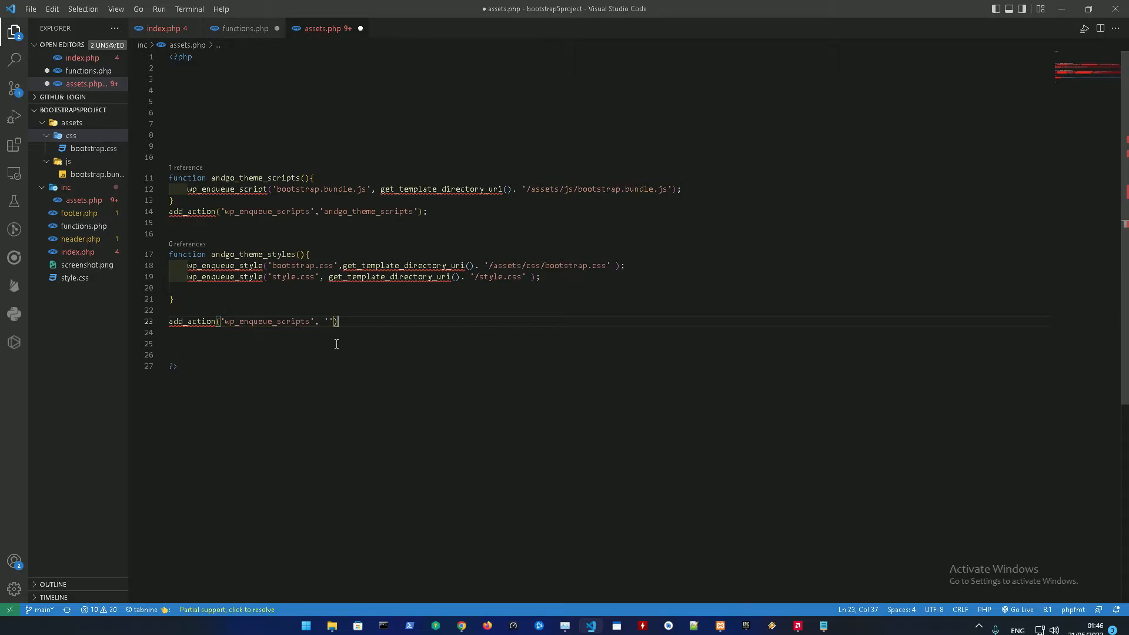
double_click(254, 254)
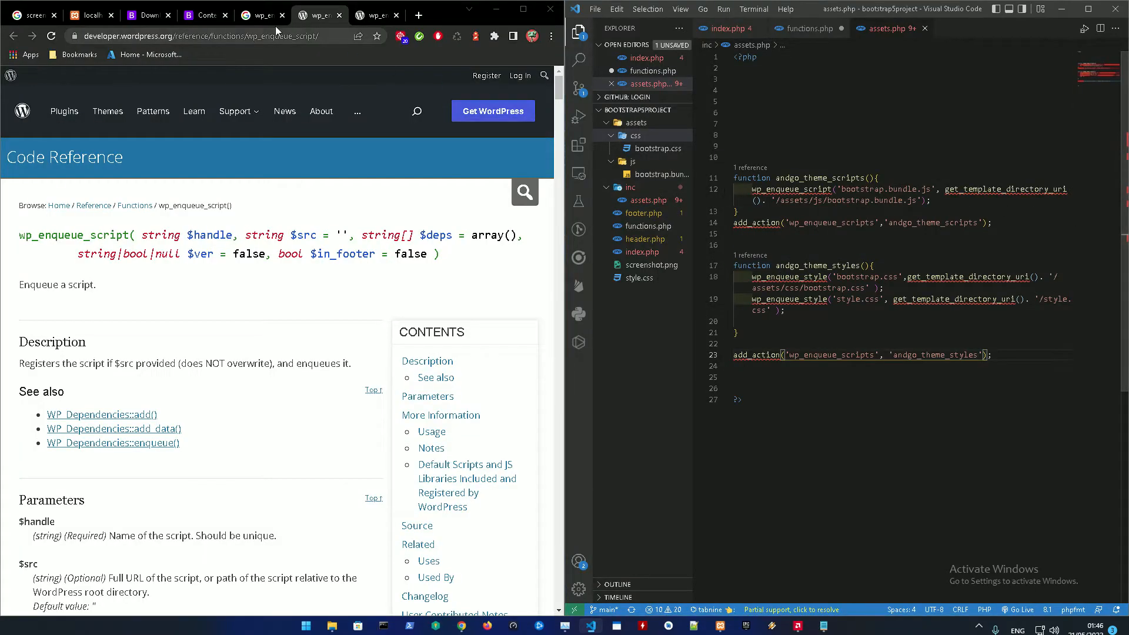
Inspect the loaded block-library stylesheet and emoji script in DevTools Sources, then return to the Bootstrap docs.
left_click(91, 14)
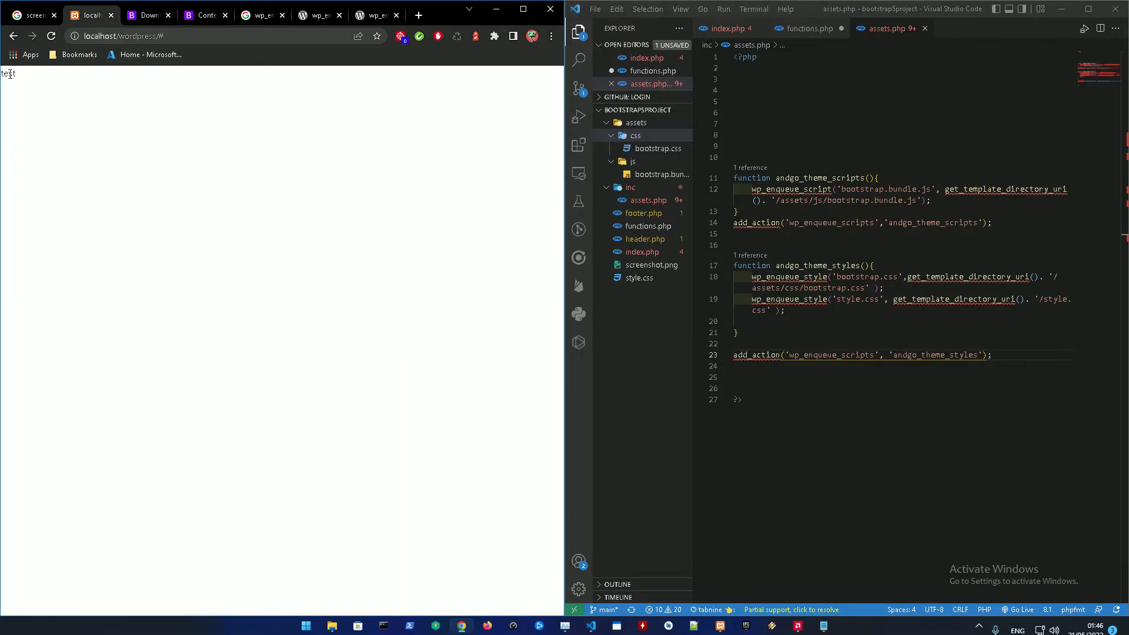
left_click(550, 36)
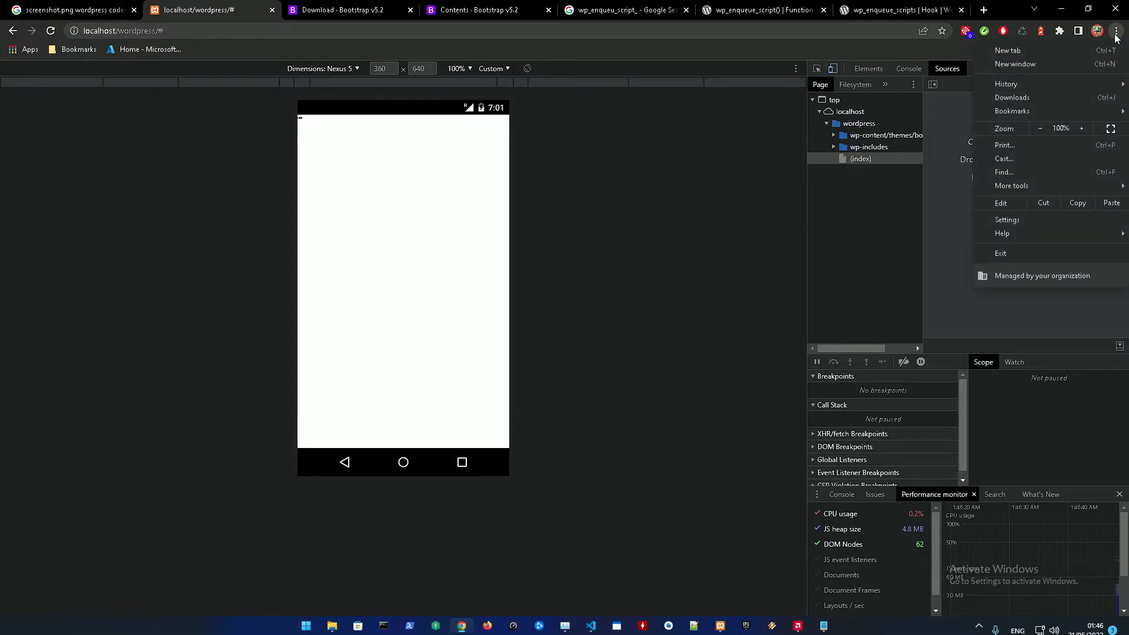
mouse_move(1011, 186)
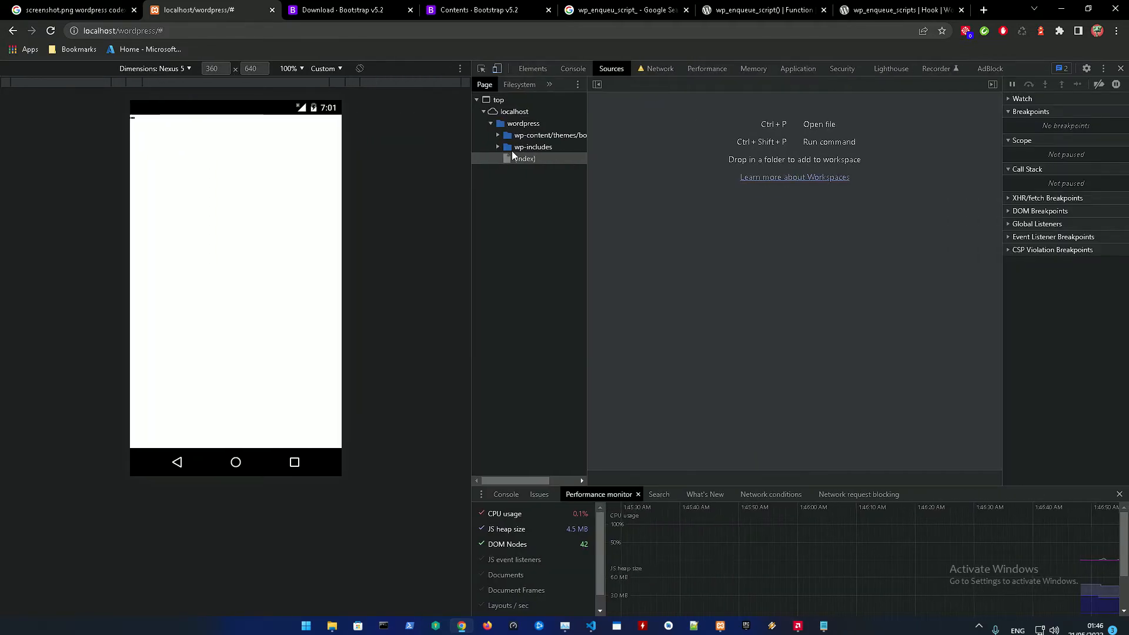
left_click(498, 147)
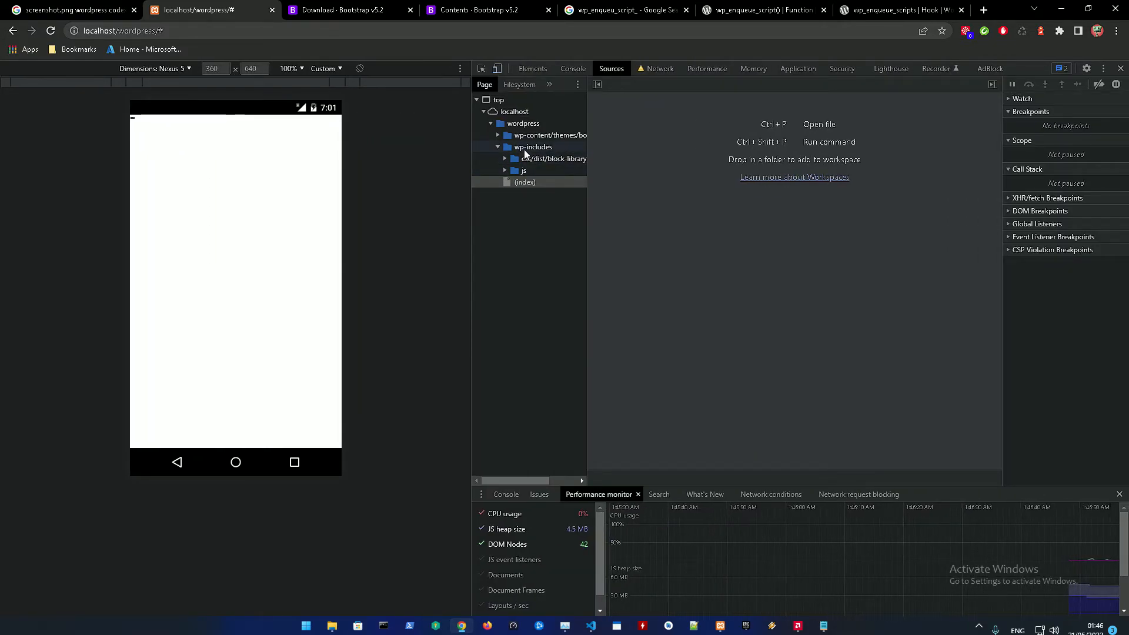
left_click(506, 159)
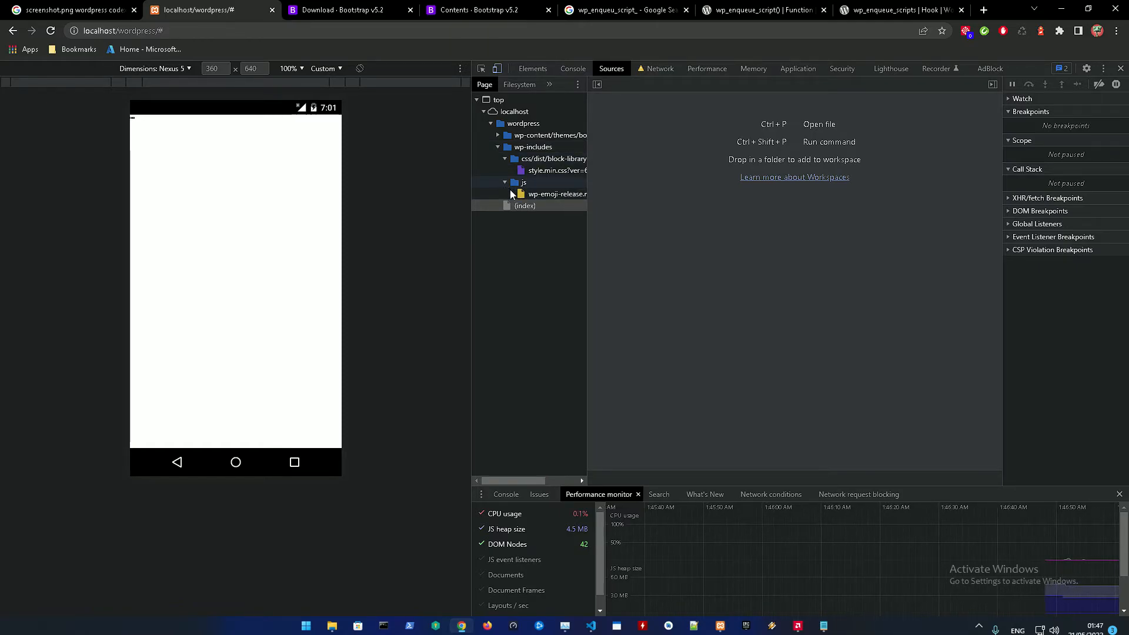
left_click(556, 170)
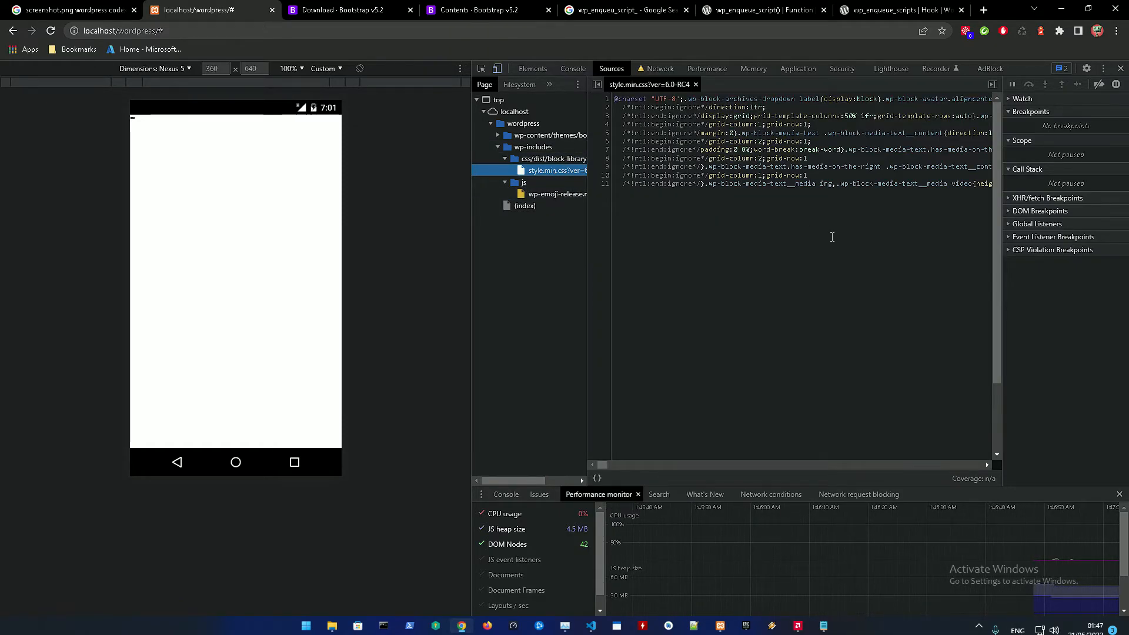
key("ctrl+a")
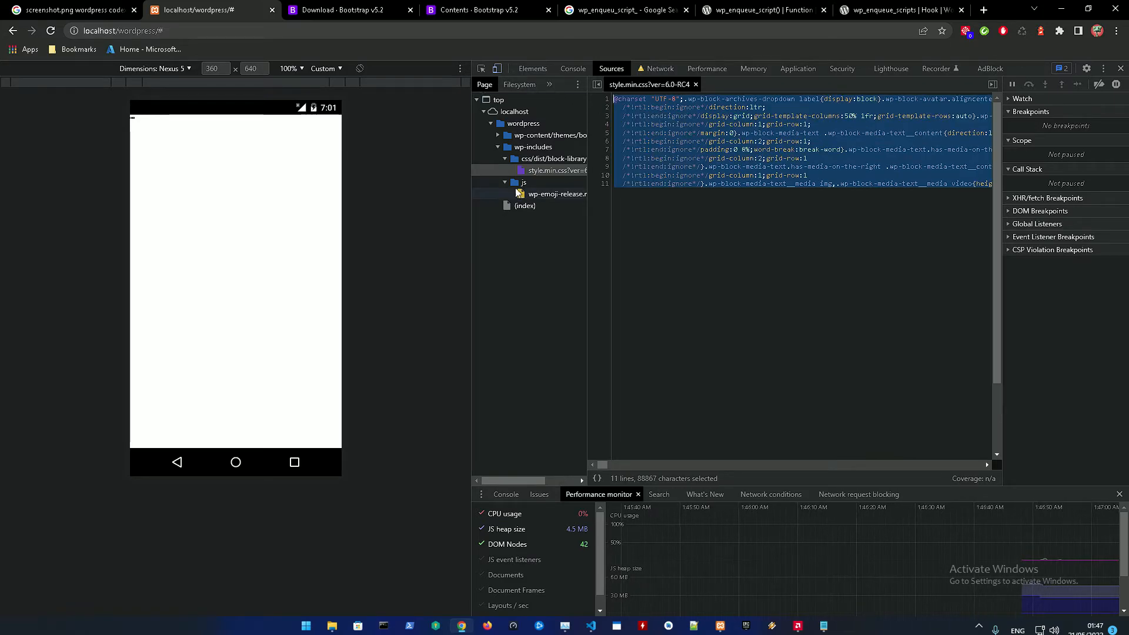
left_click(556, 194)
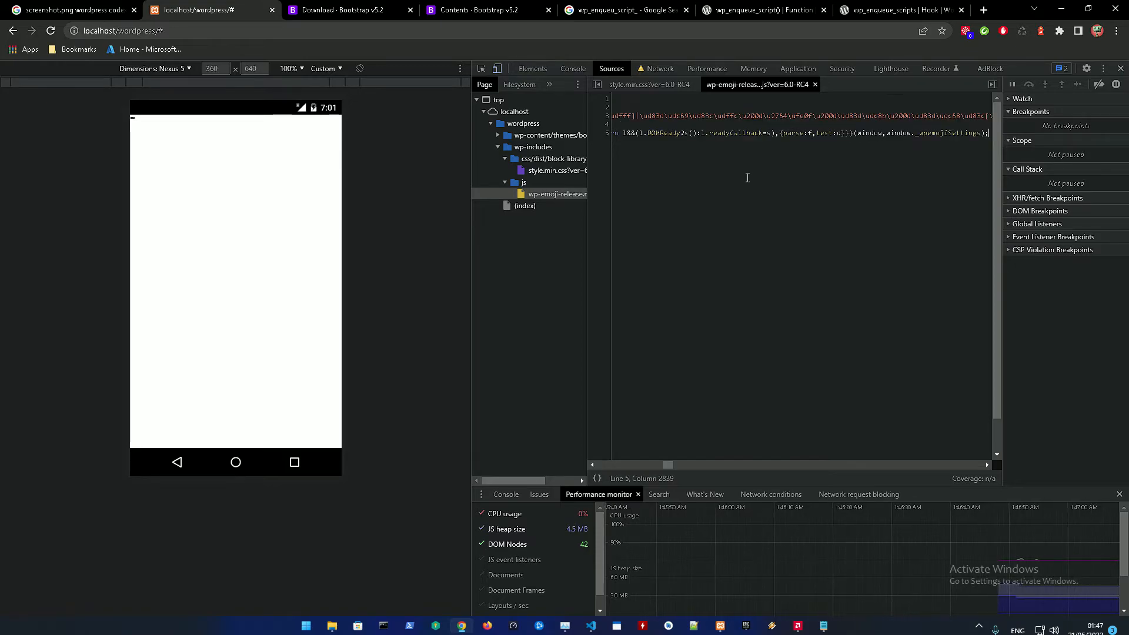
left_click(475, 10)
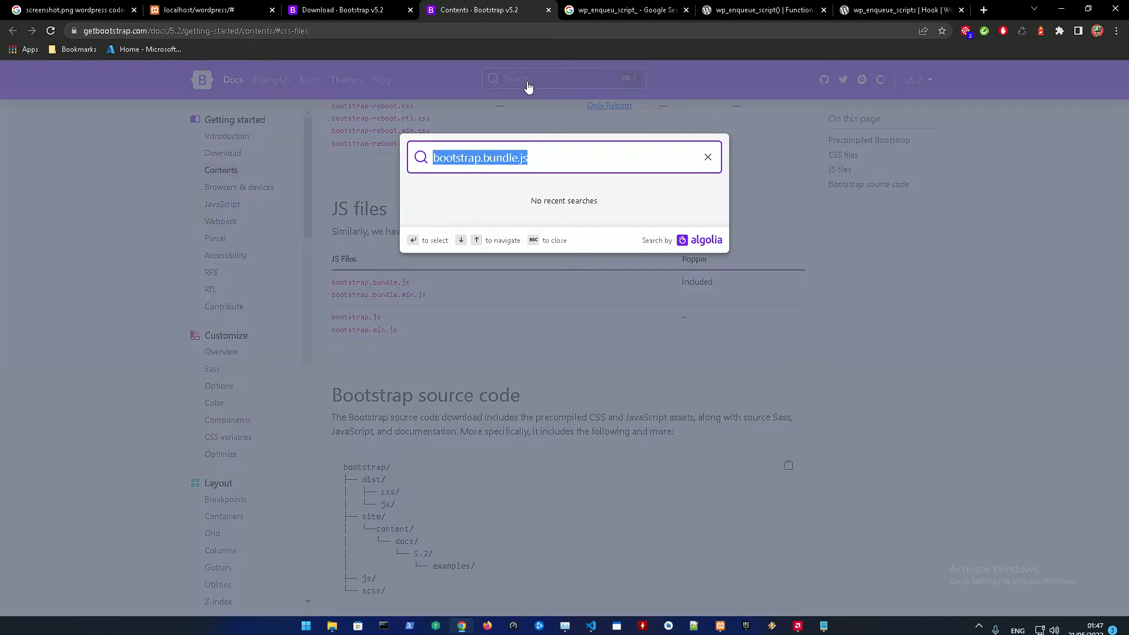
Find the Navbar docs page and select its nav example HTML markup for copying.
type("navbar")
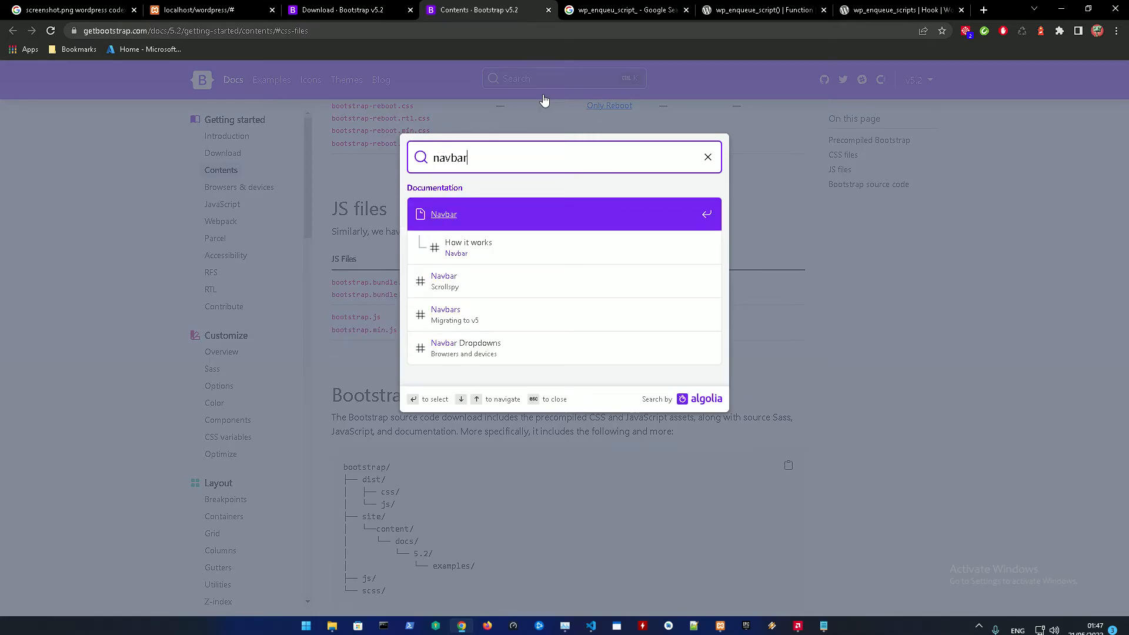
left_click(443, 214)
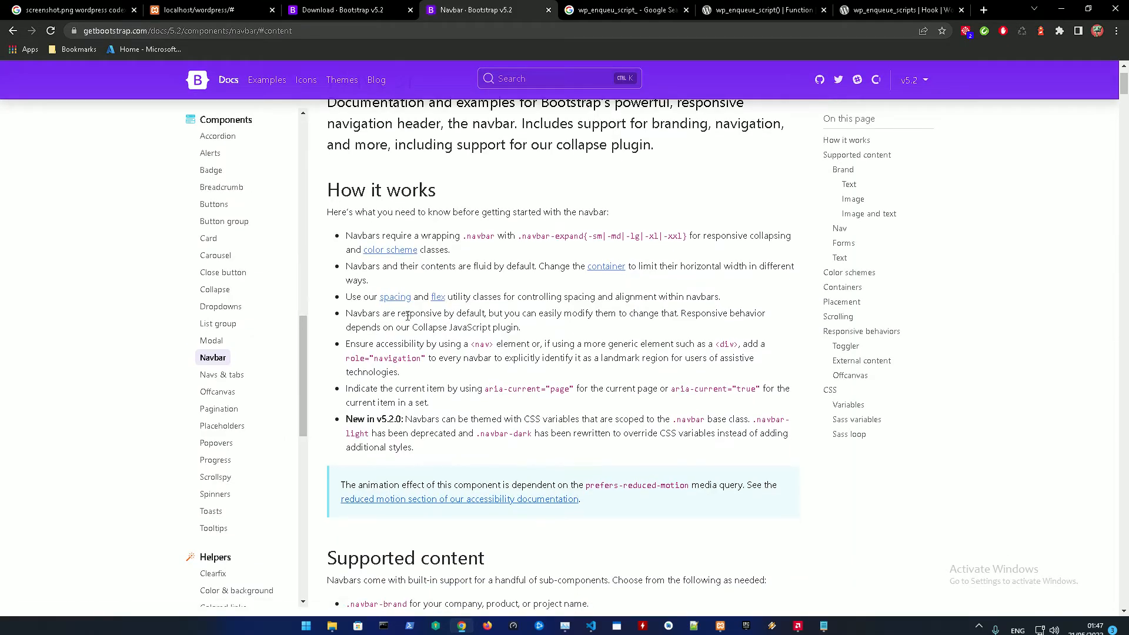
scroll("down", 3)
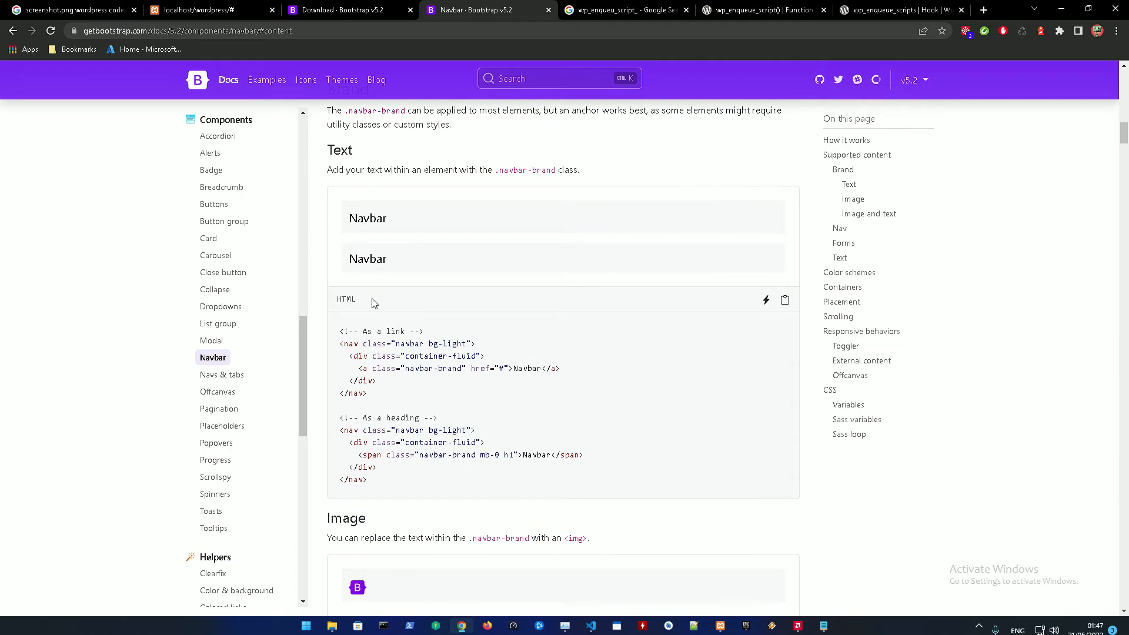
scroll("down", 3)
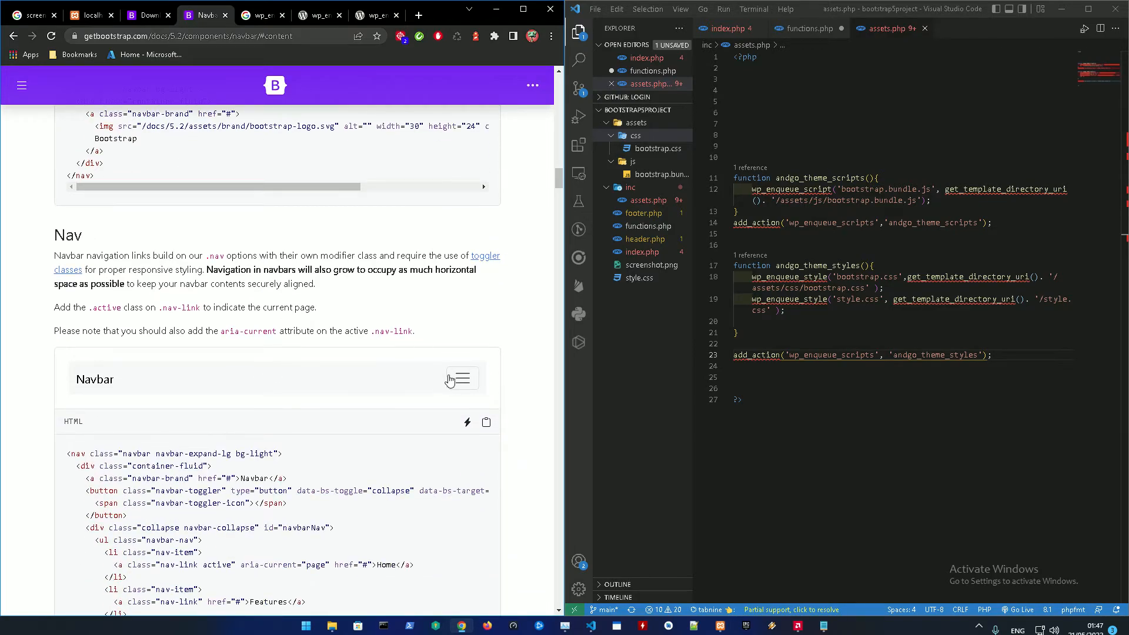
scroll("down", 3)
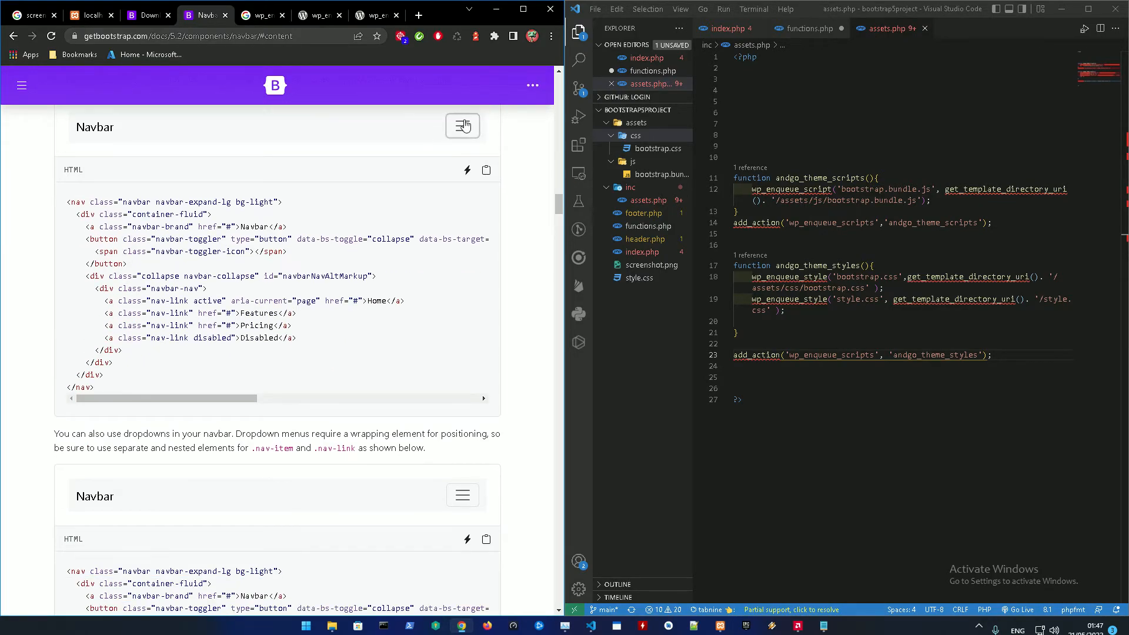
left_click(461, 126)
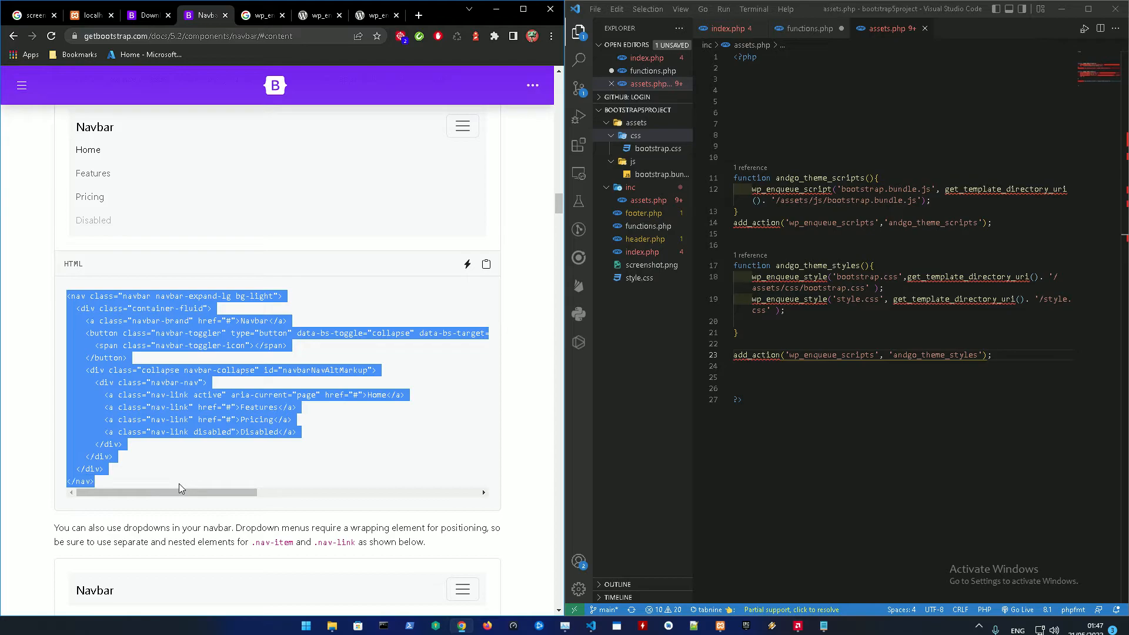
Paste the navbar markup into header.php below wp_head(), save, and view the local WordPress page.
left_click(646, 252)
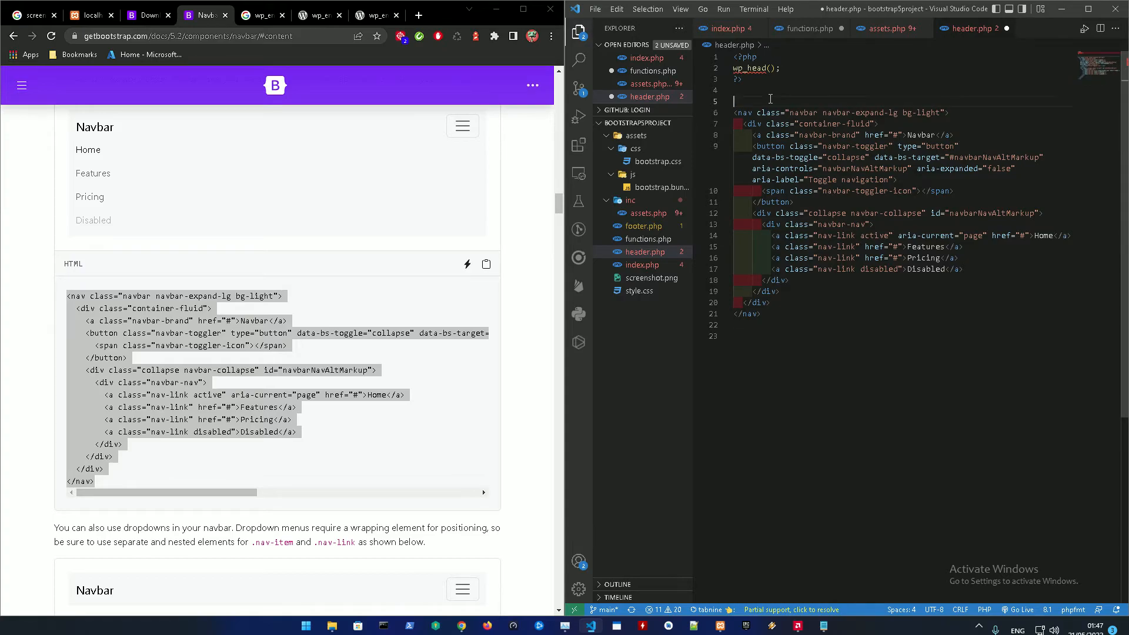
key("Enter")
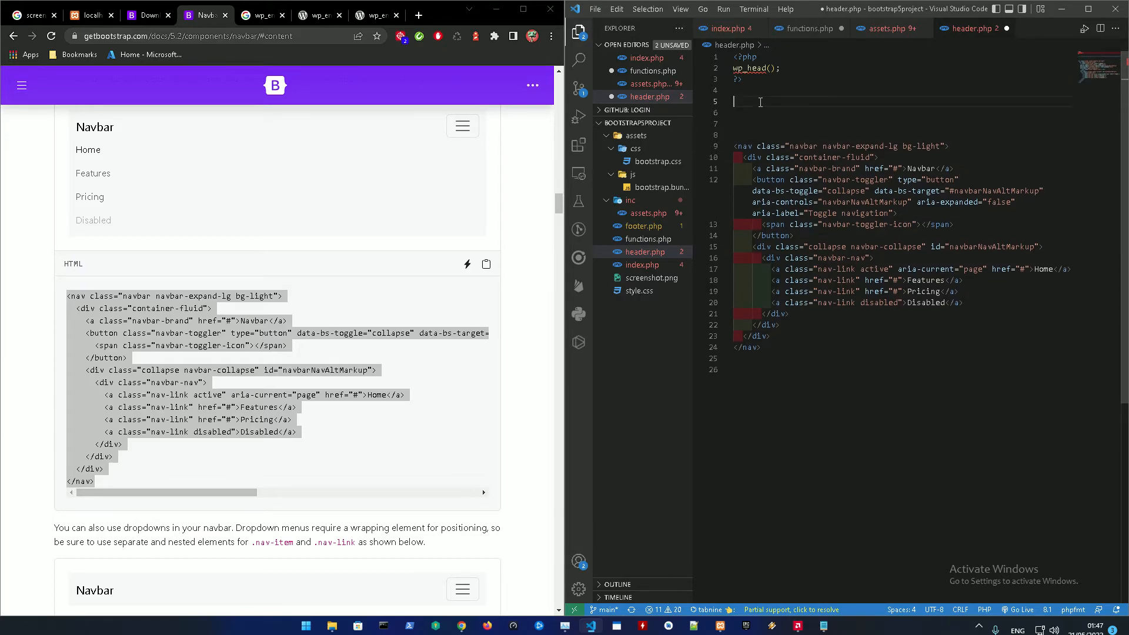
key("ctrl+s")
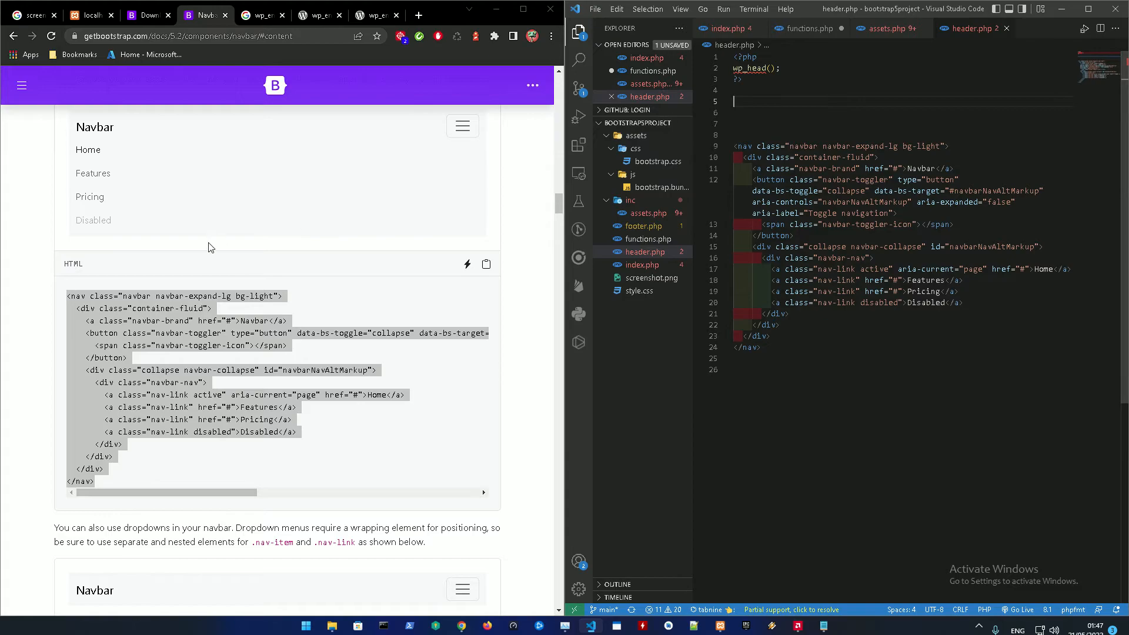
left_click(146, 14)
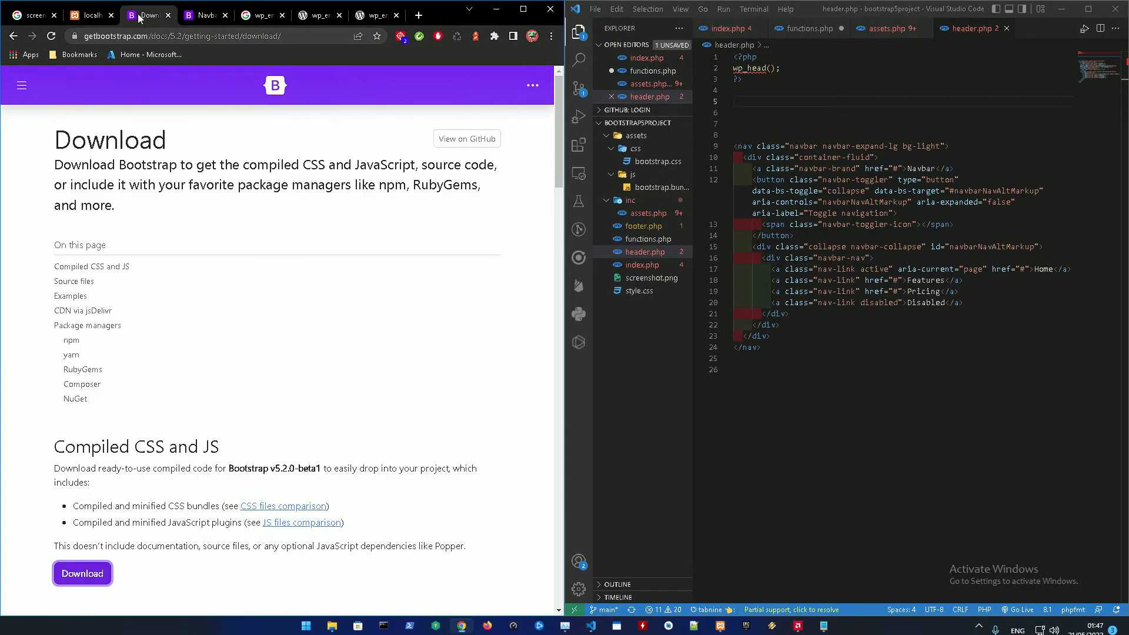
left_click(86, 14)
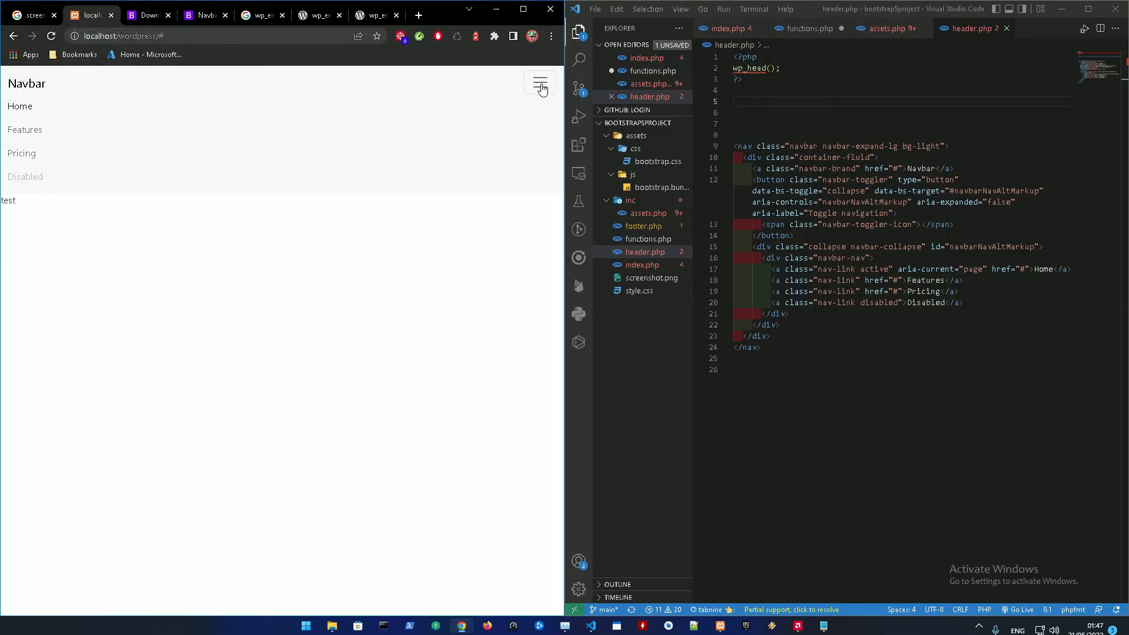
Collapse and expand the Home/Features/Pricing navbar, then view it full-width on localhost/wordpress.
left_click(540, 84)
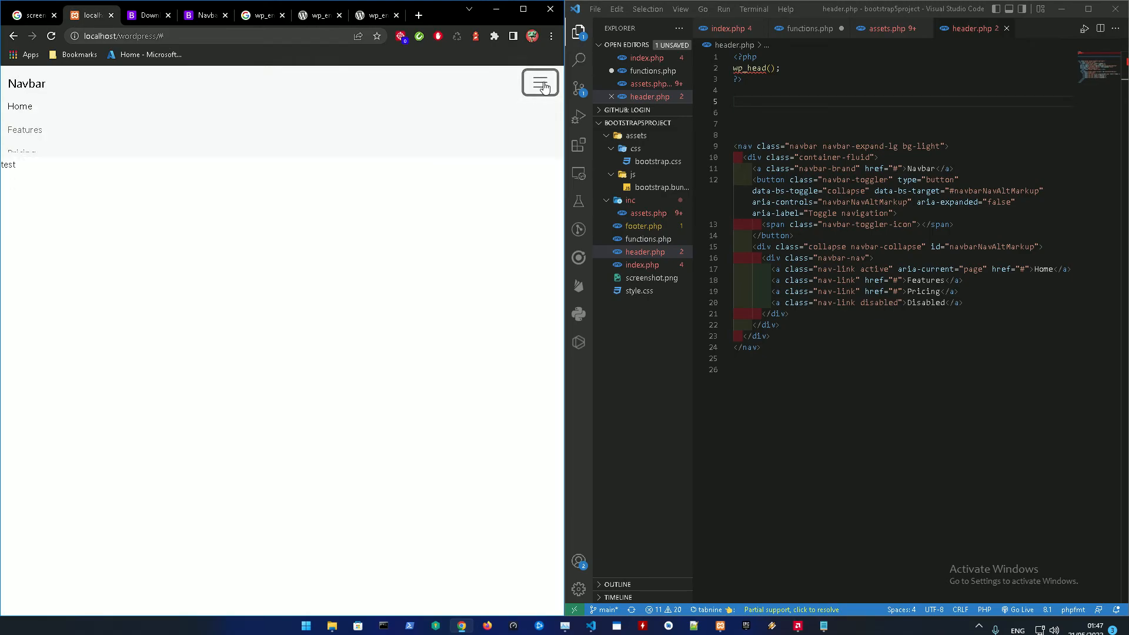
left_click(539, 82)
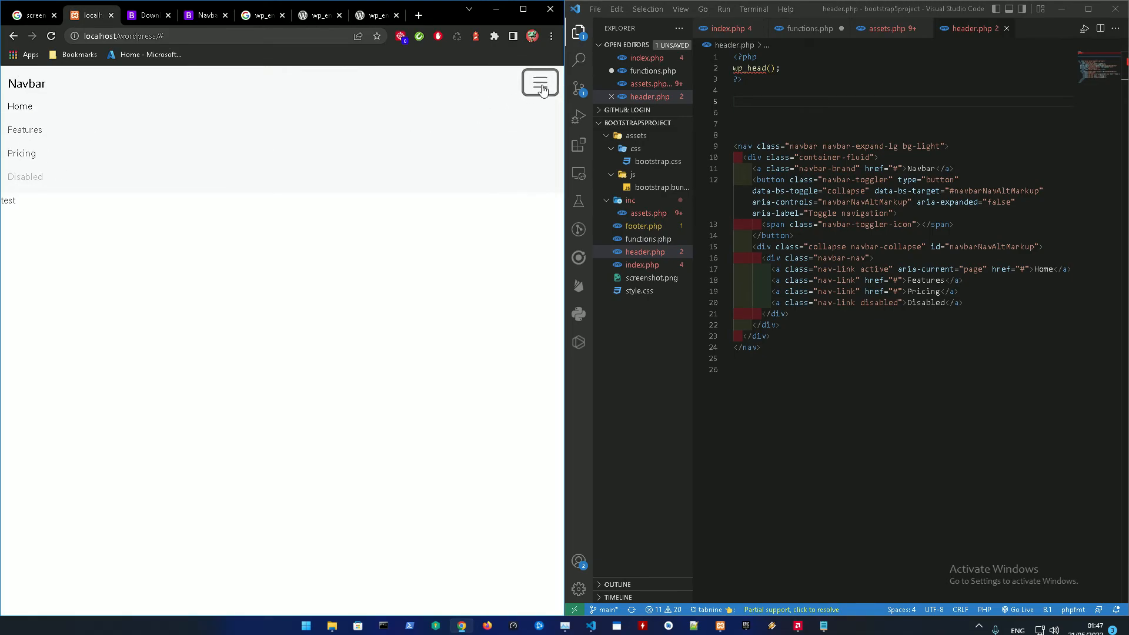
left_click(551, 36)
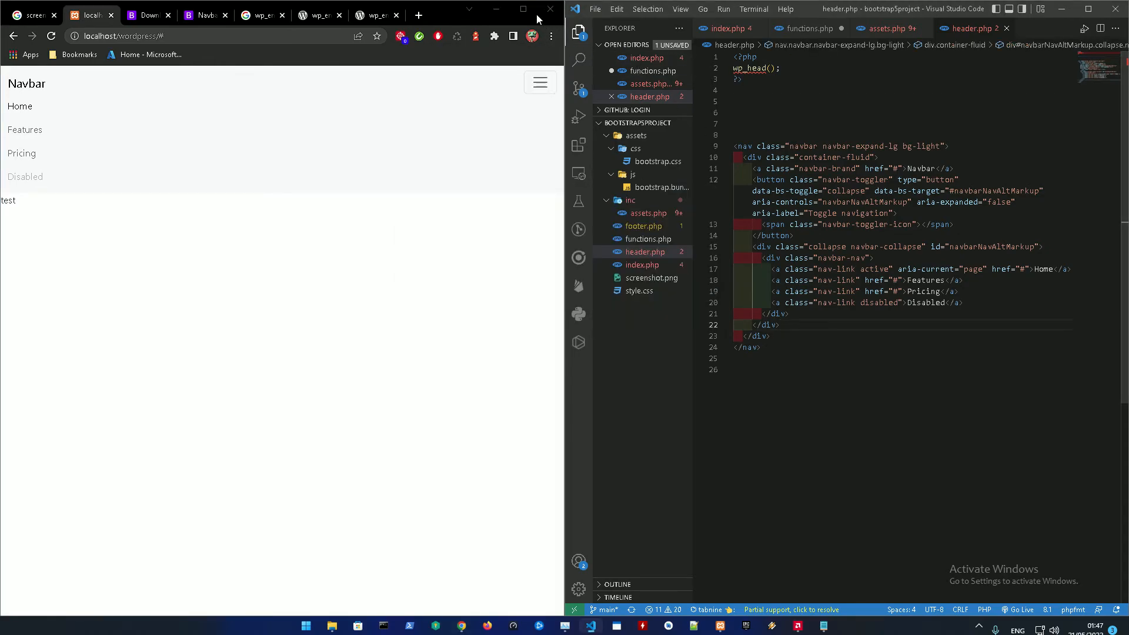
left_click(518, 15)
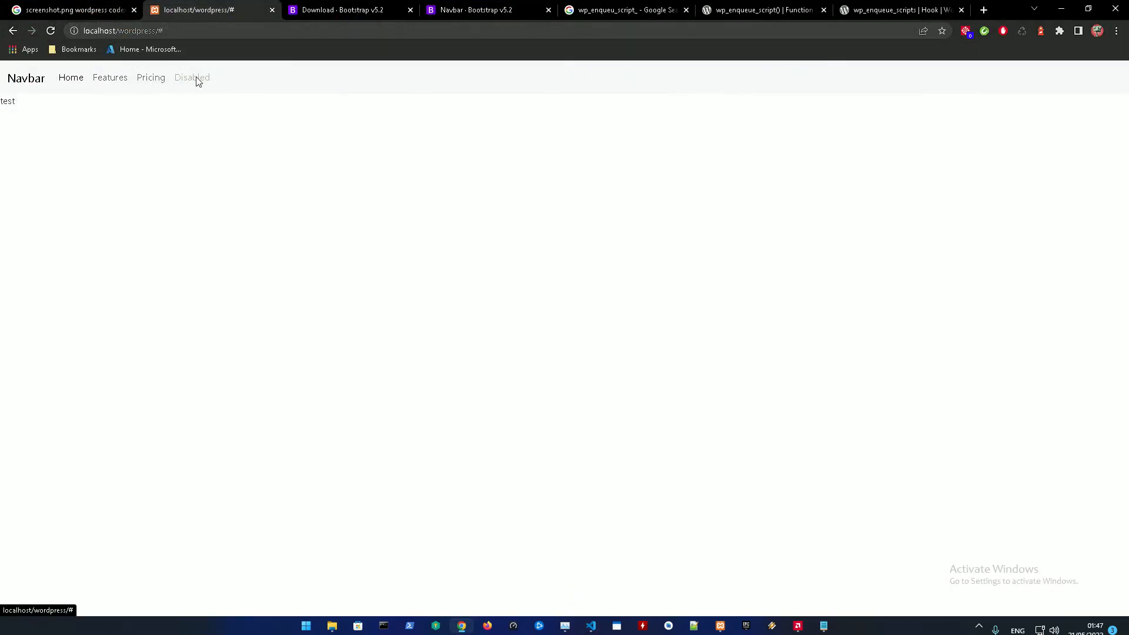
mouse_move(110, 78)
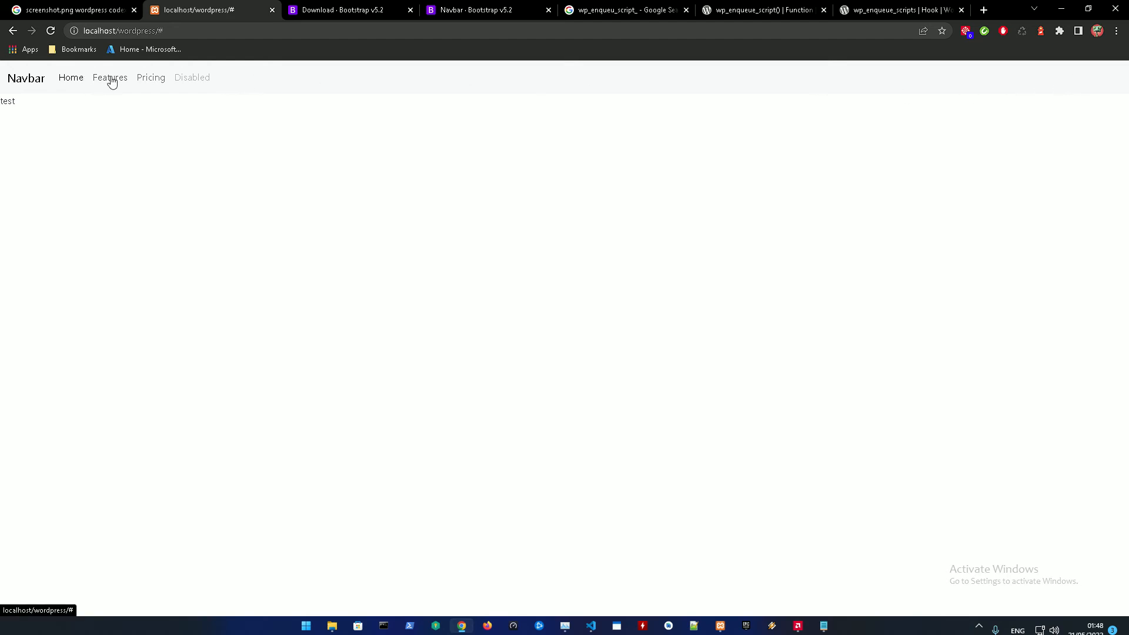
mouse_move(564, 160)
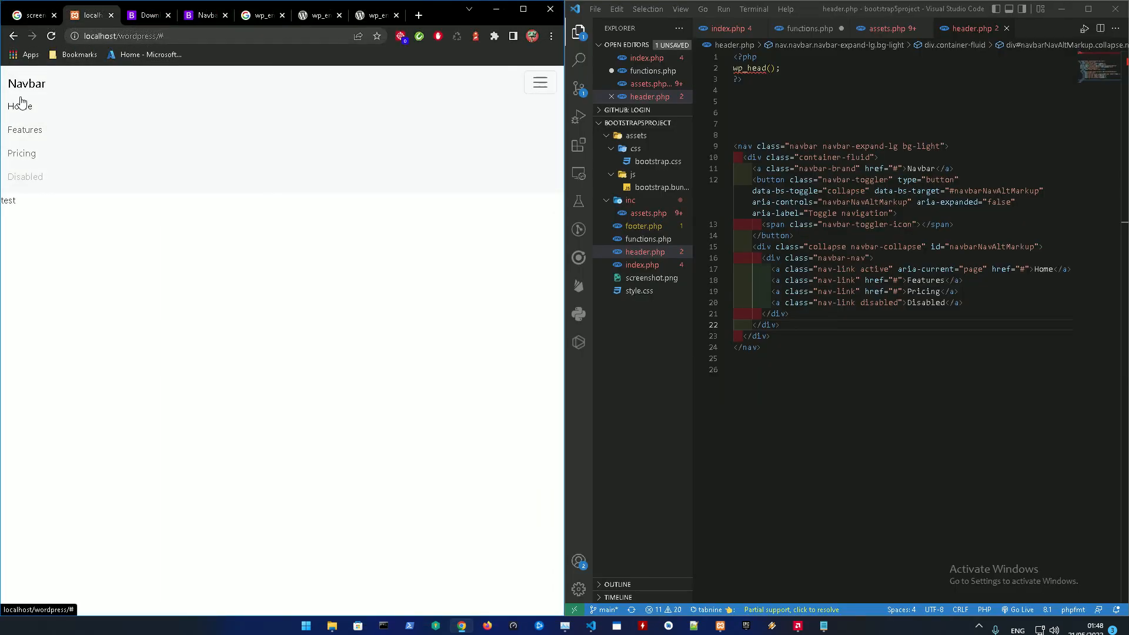
mouse_move(37, 117)
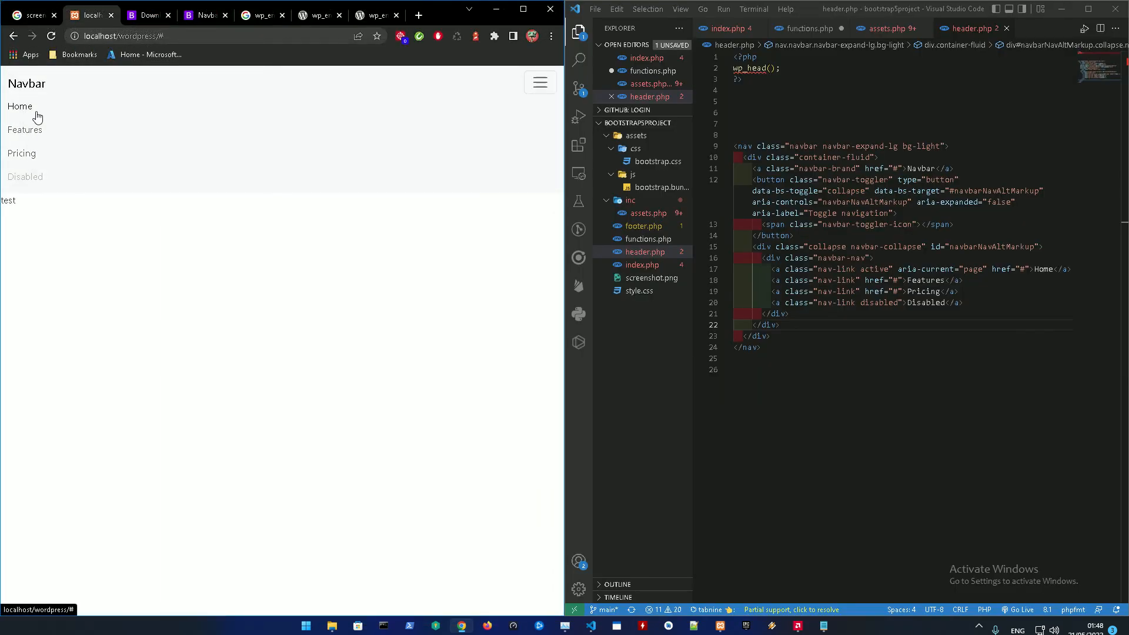
mouse_move(25, 135)
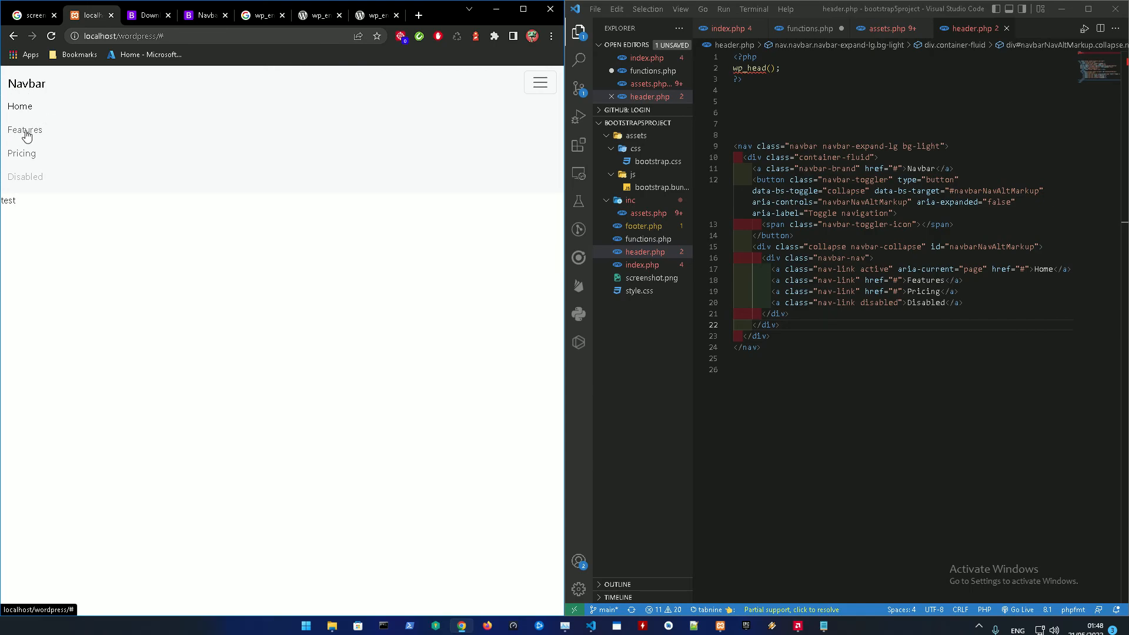
mouse_move(21, 153)
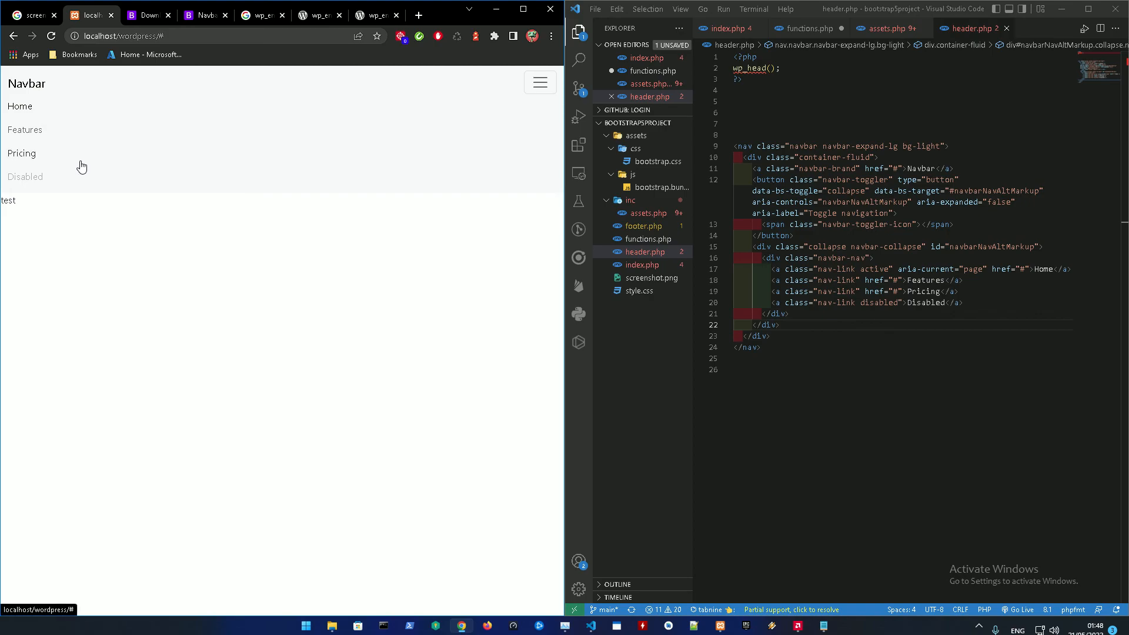
mouse_move(529, 357)
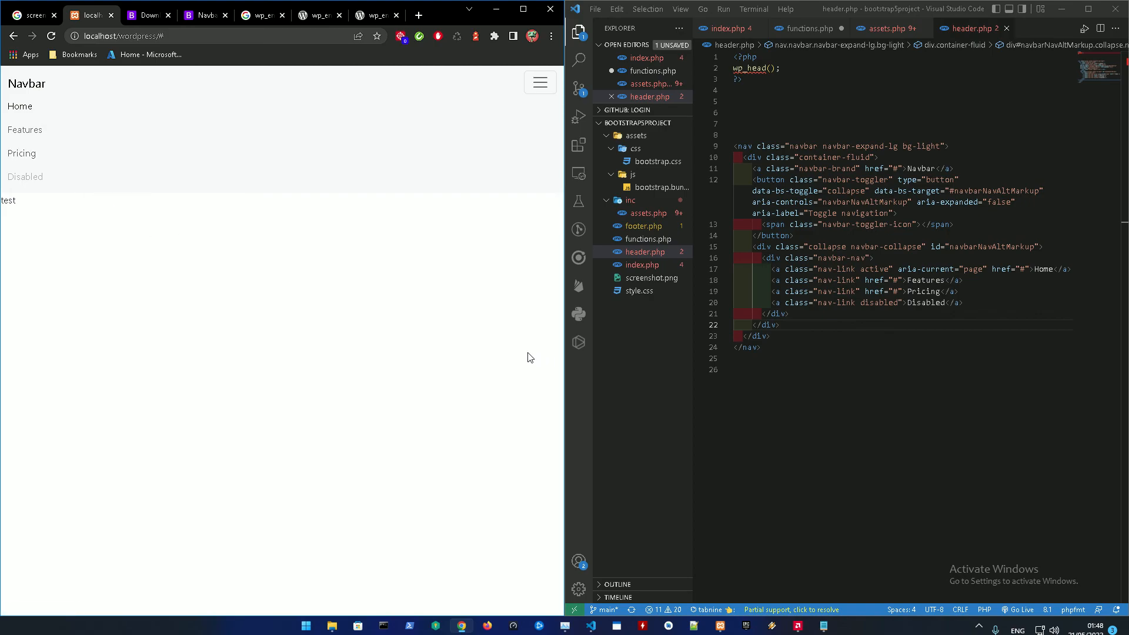
mouse_move(584, 529)
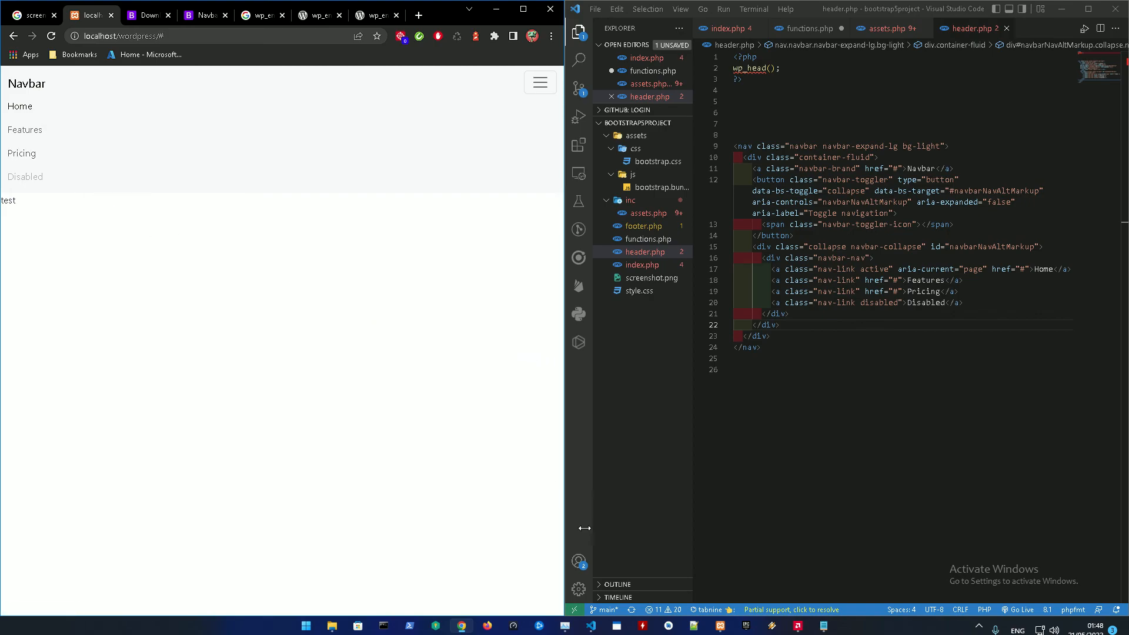